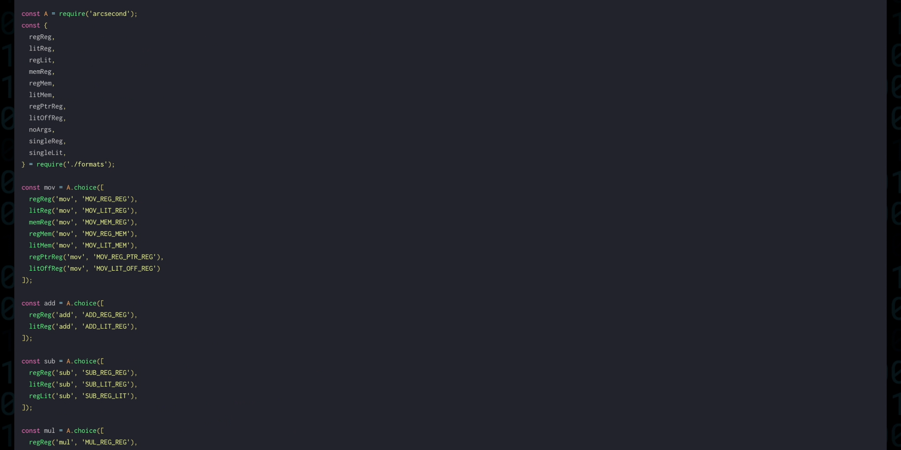
# Define the instructionTypes object numbering operand formats from litReg 0 to singleLit 11 above meta.
pyautogui.scroll(-3)
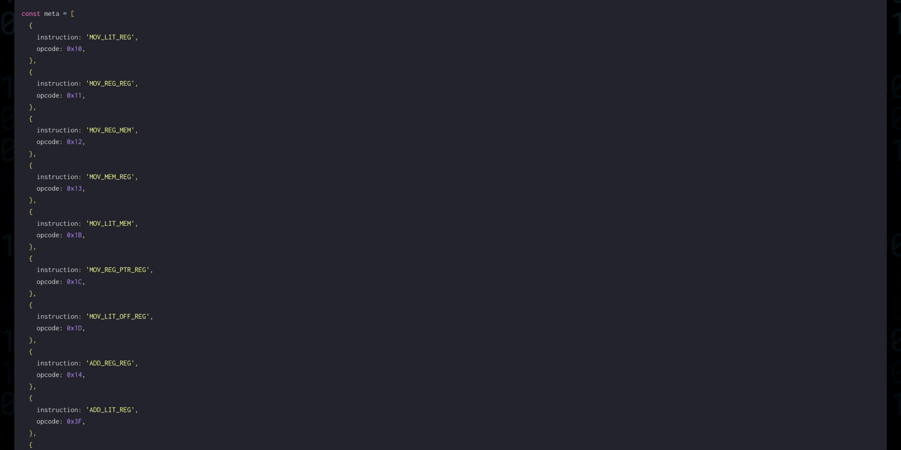
pyautogui.scroll(-3)
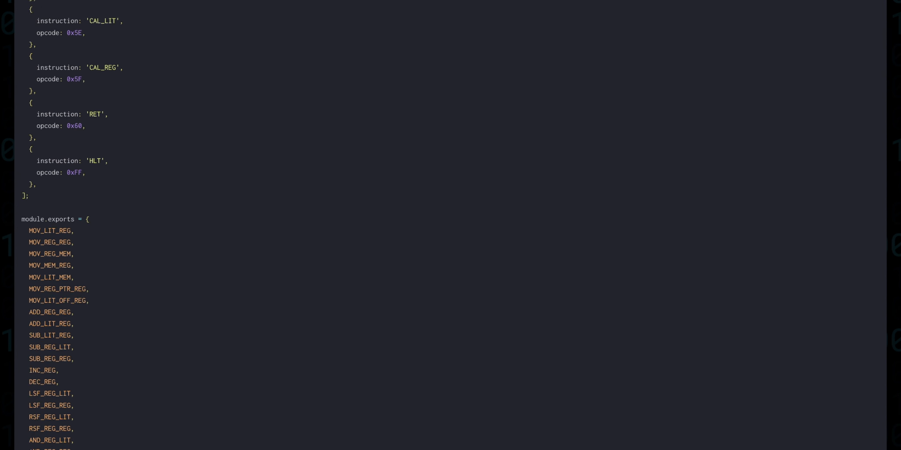
pyautogui.scroll(-3)
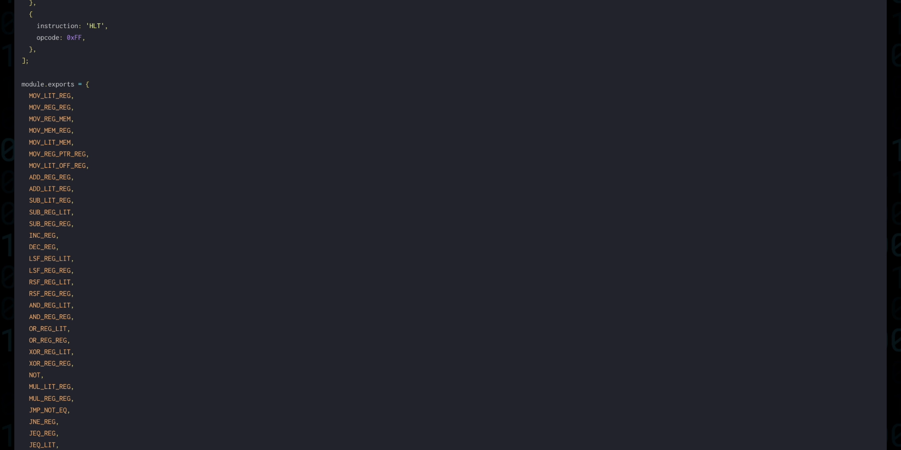
pyautogui.scroll(-3)
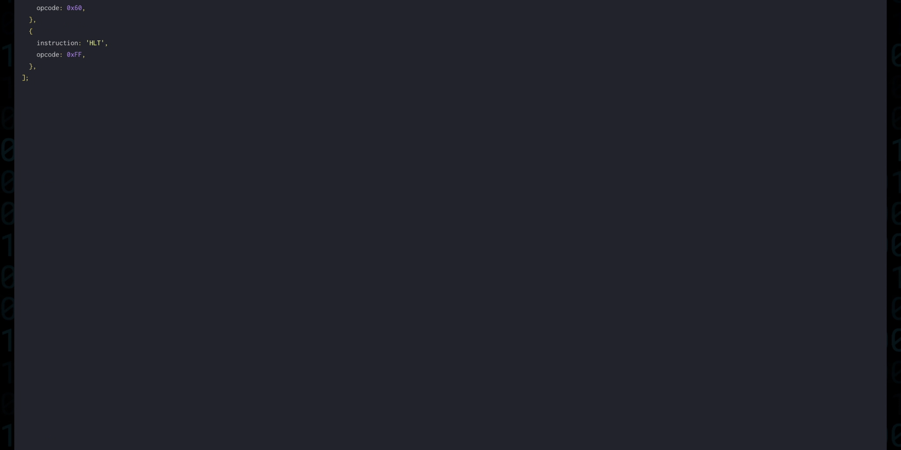
pyautogui.scroll(-3)
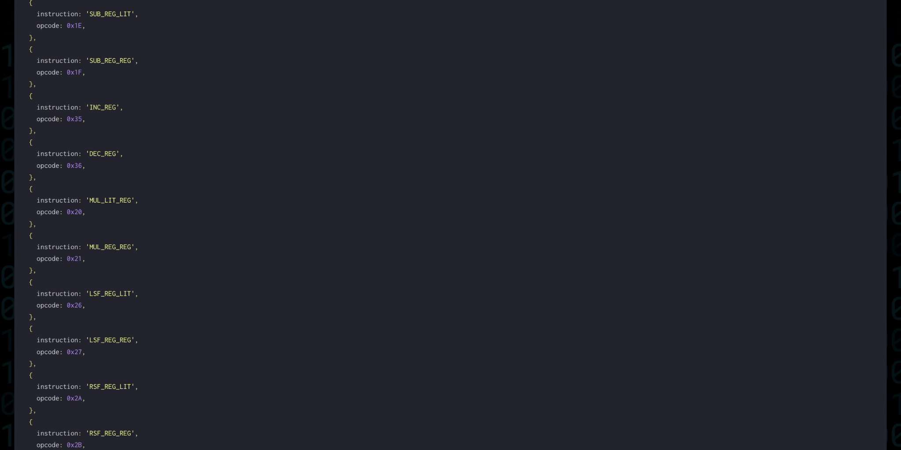
pyautogui.scroll(3)
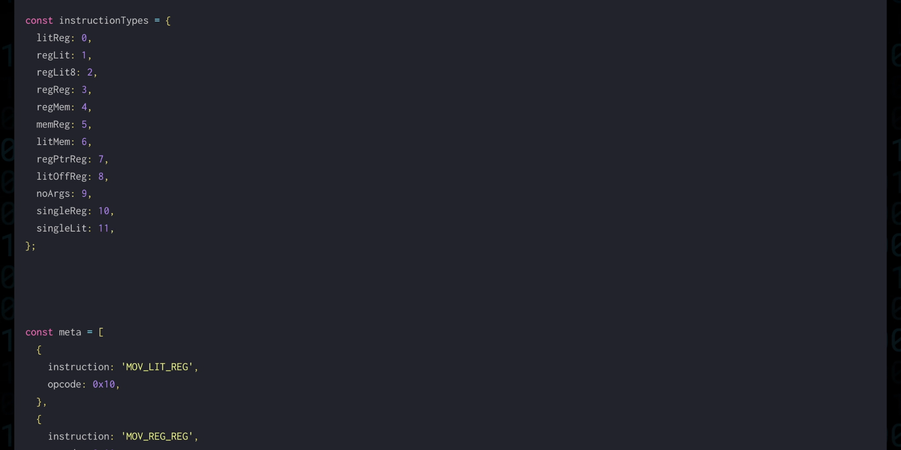
# Add type, size and mnemonic fields to every meta entry and review the list down to HLT.
pyautogui.scroll(-3)
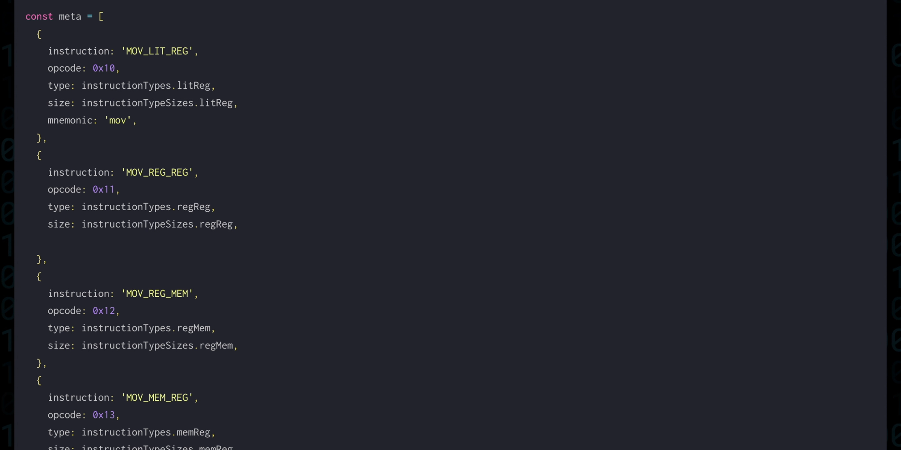
pyautogui.scroll(-3)
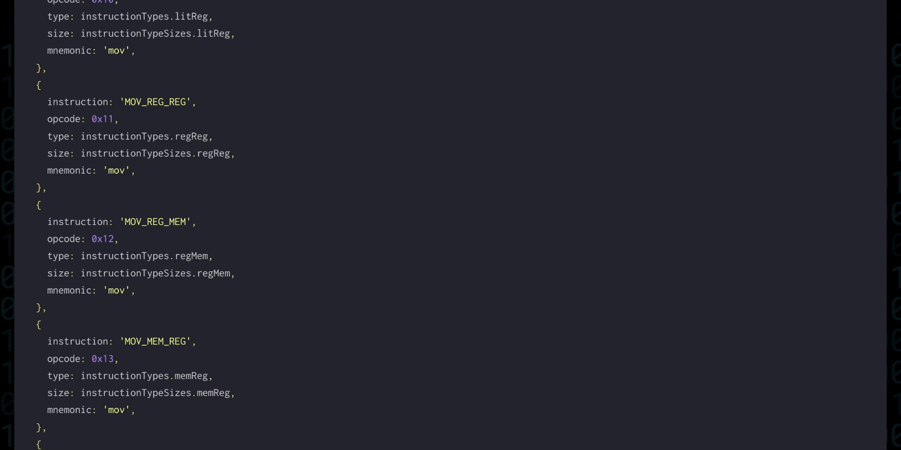
pyautogui.scroll(-3)
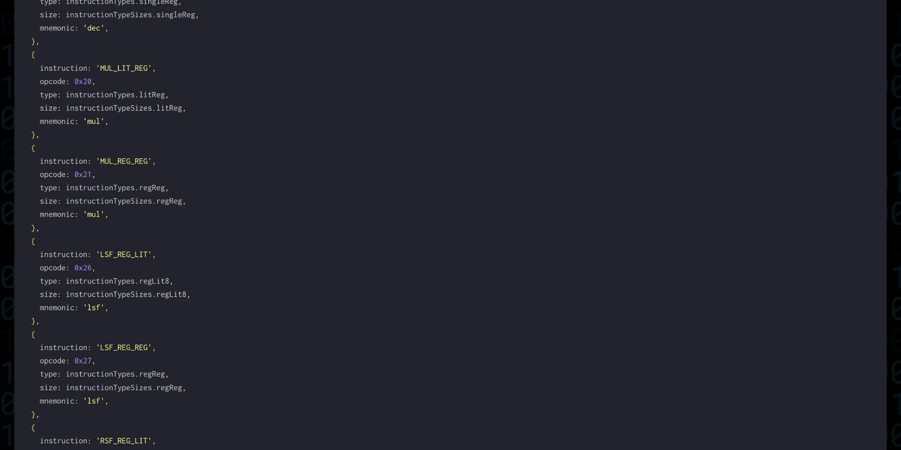
pyautogui.scroll(-3)
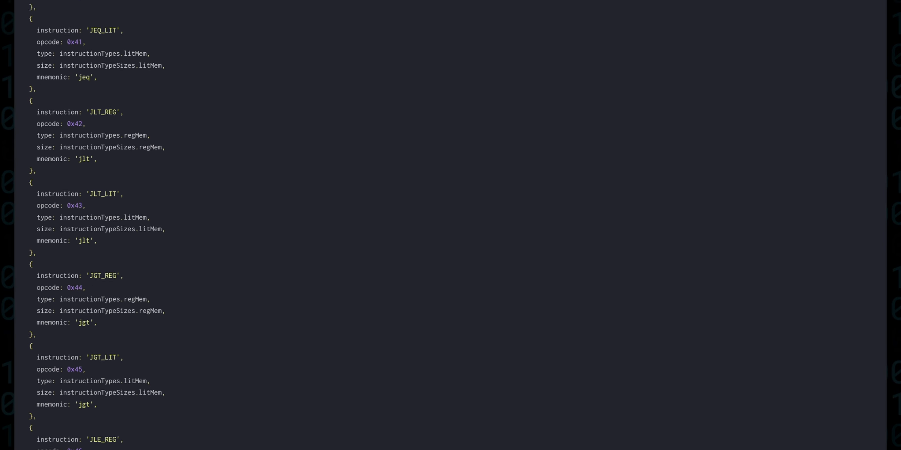
pyautogui.scroll(-3)
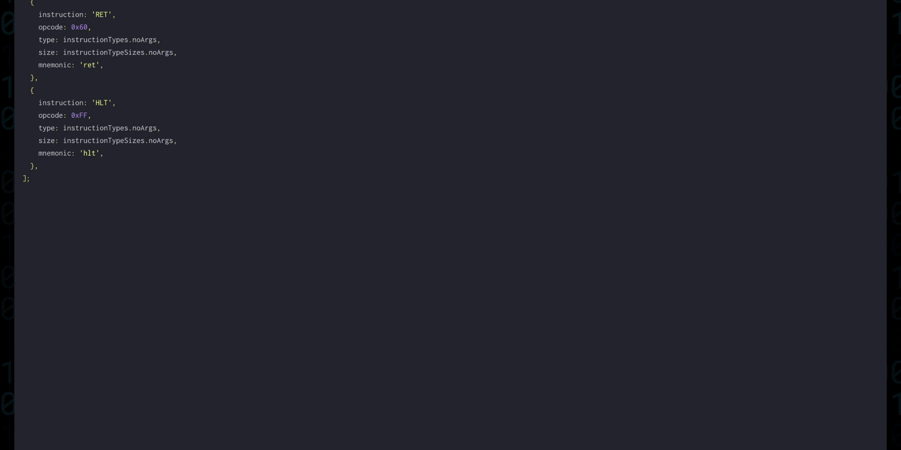
pyautogui.scroll(-3)
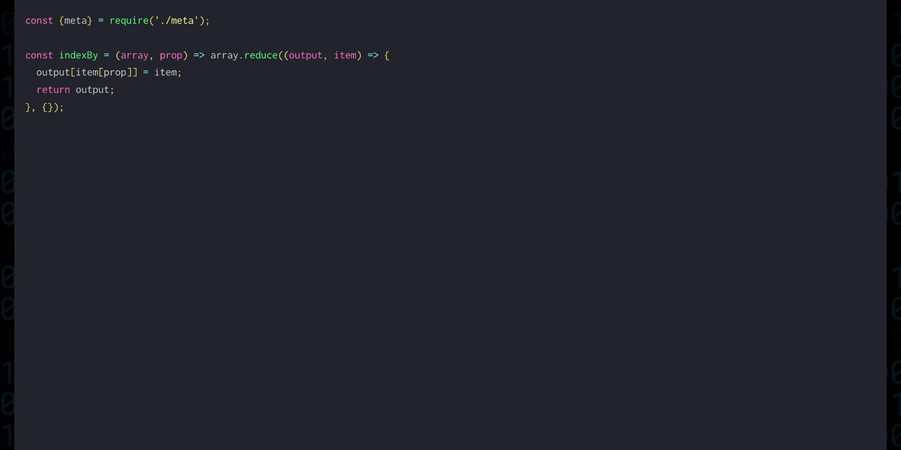
# Export the meta entries keyed by name via module.exports = indexBy(meta, 'instruction').
pyautogui.write("module.exports = indexBy(meta, '")
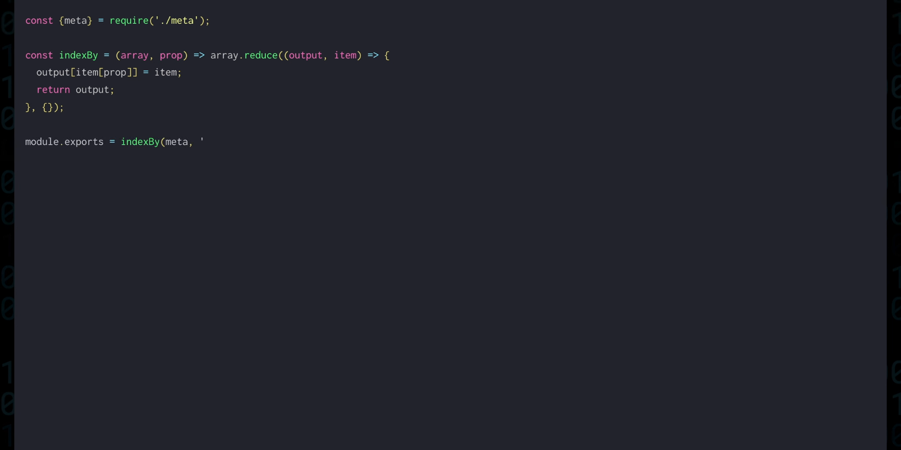
pyautogui.write("instruction');")
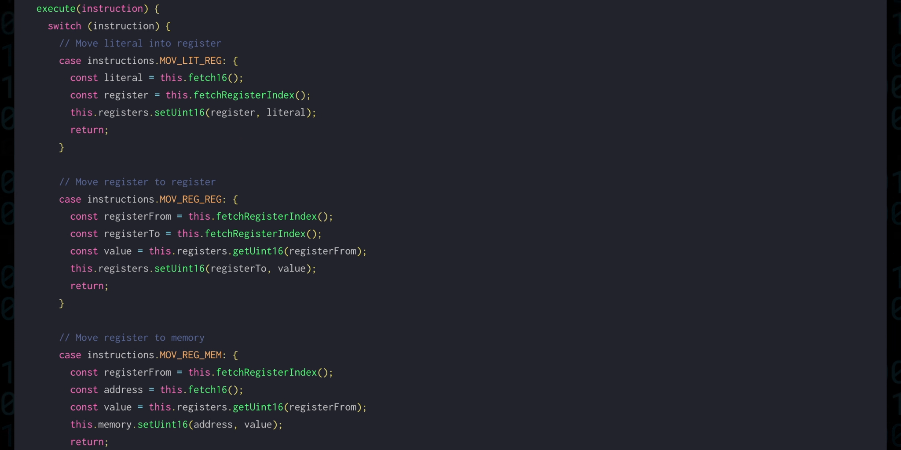
# Begin a new file importing instructionsParser from './instructions' for the program parser.
pyautogui.write('.')
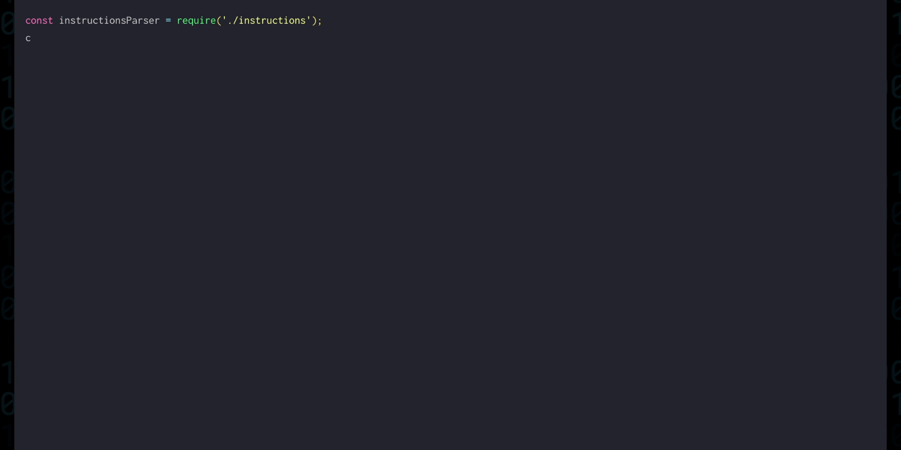
# Require arcsecond as A and export A.many(instructionsParser) as the whole-program parser.
pyautogui.write("onst A = require('arcsecond');")
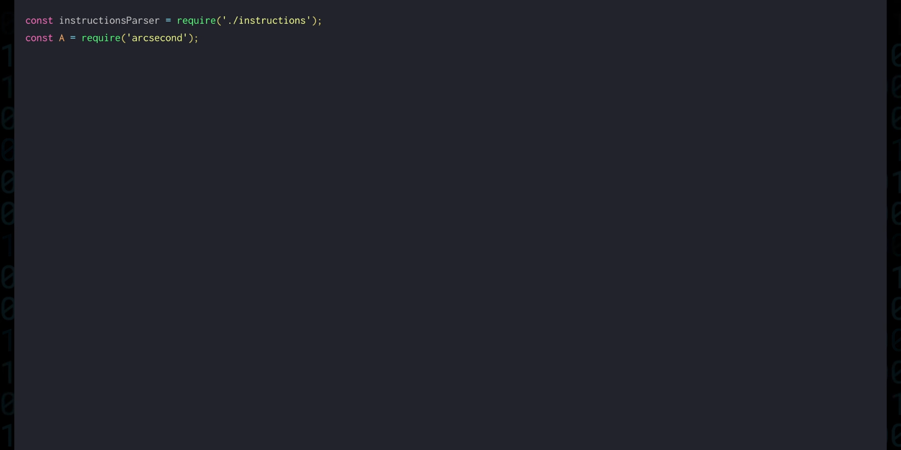
pyautogui.write('module.exports = A.many(instructions')
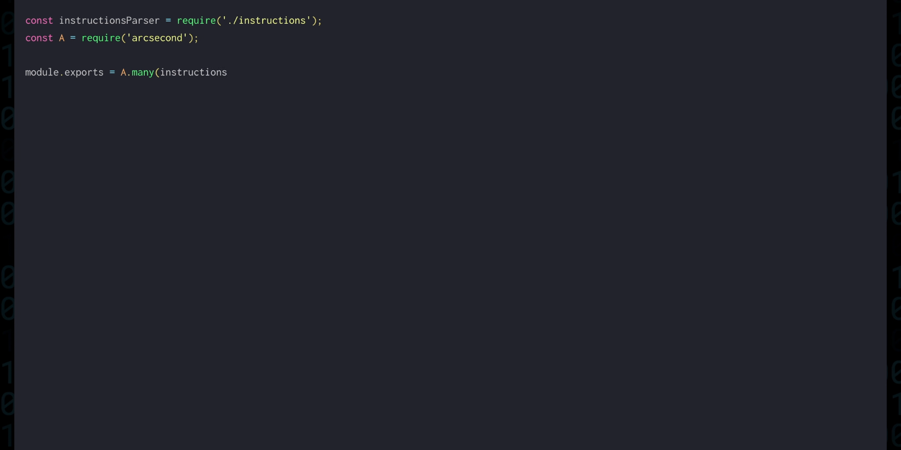
pyautogui.write('Parser);')
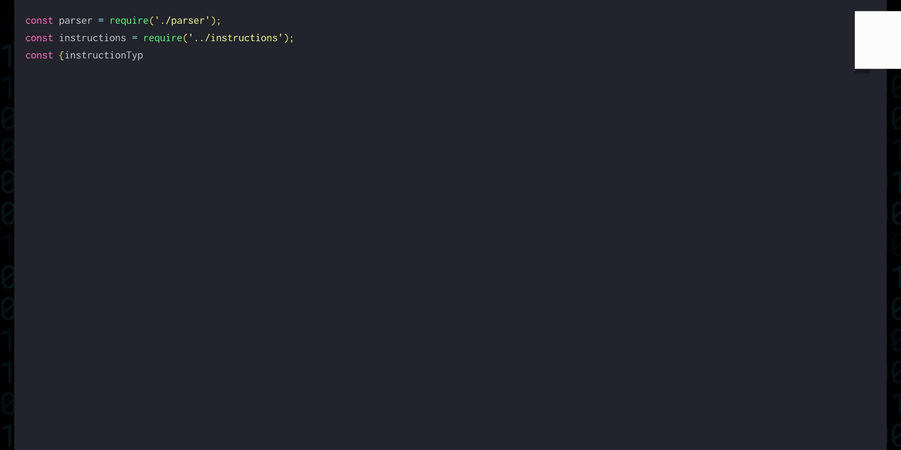
# Import instructionTypes as I from ../instructions/meta and define registerMap from ip 0 to r7 8.
pyautogui.write("es} = require('../instructions/meta');")
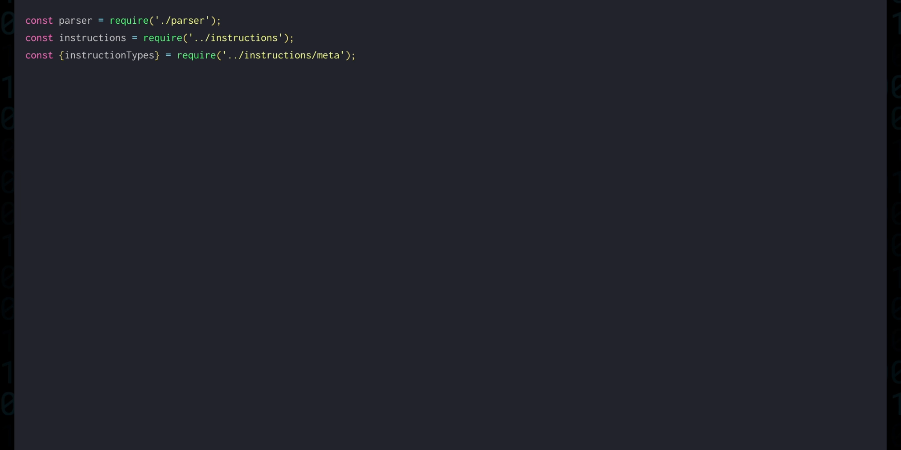
pyautogui.write(': I')
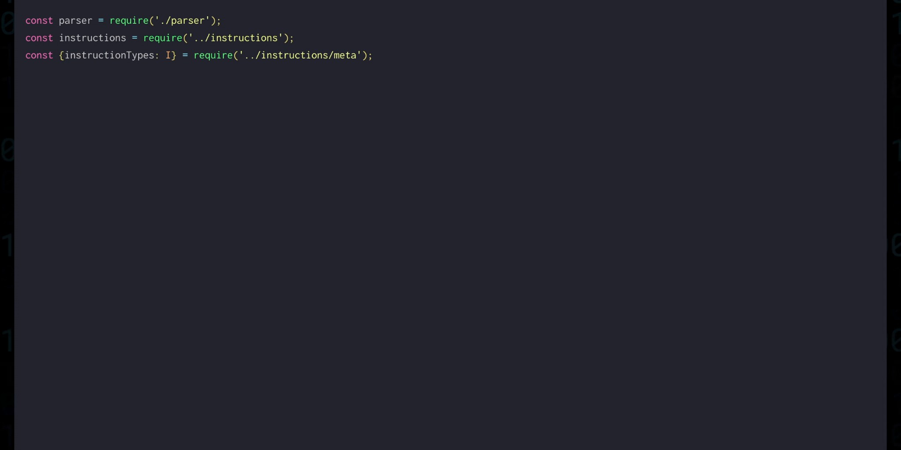
pyautogui.write('const registerMap = {')
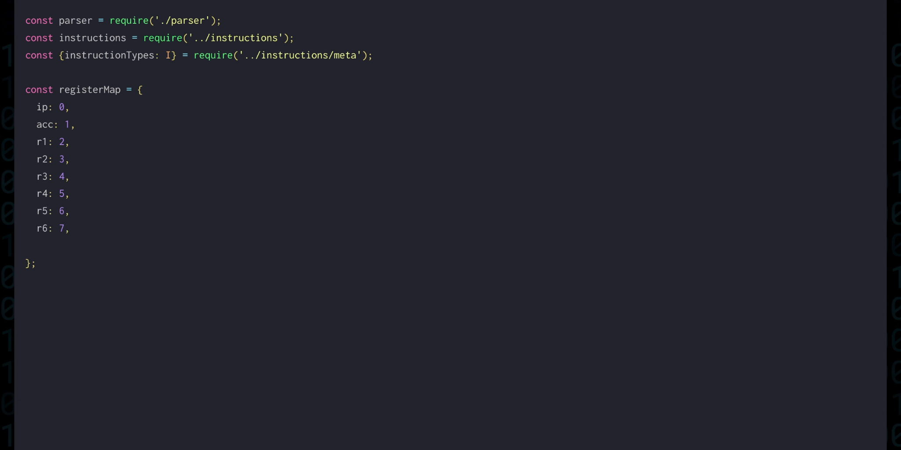
pyautogui.write('r7: 8,')
pyautogui.write('const e')
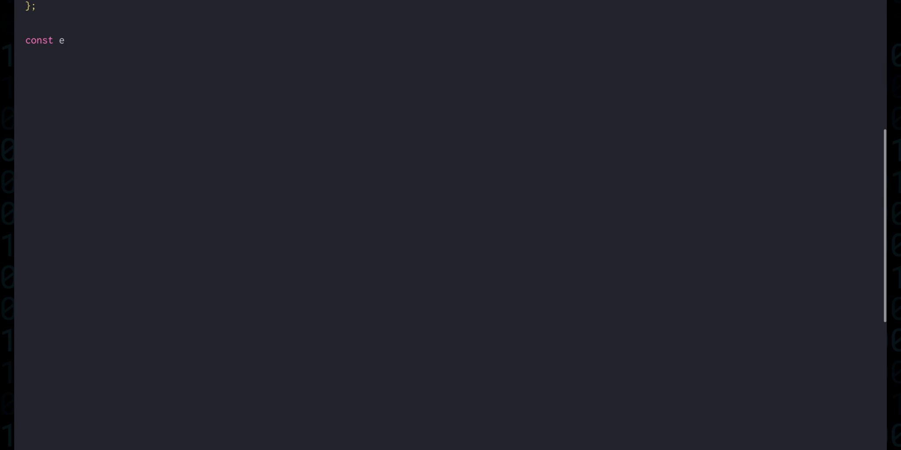
# Declare the exampleProgram array of mov and add lines for the parser to run on.
pyautogui.write('xampleProgram = [')
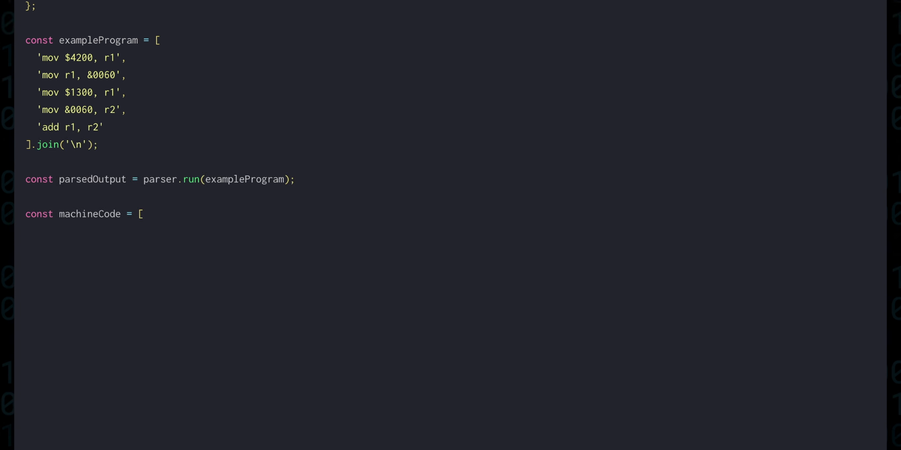
pyautogui.write('];')
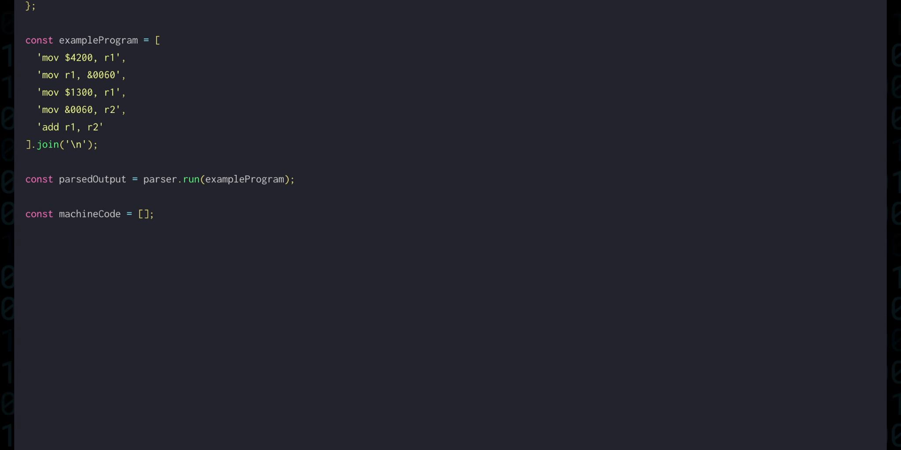
# Write encodeLit parsing lit.value as hex with parseInt(lit.value, 16).
pyautogui.write('const encodeLit')
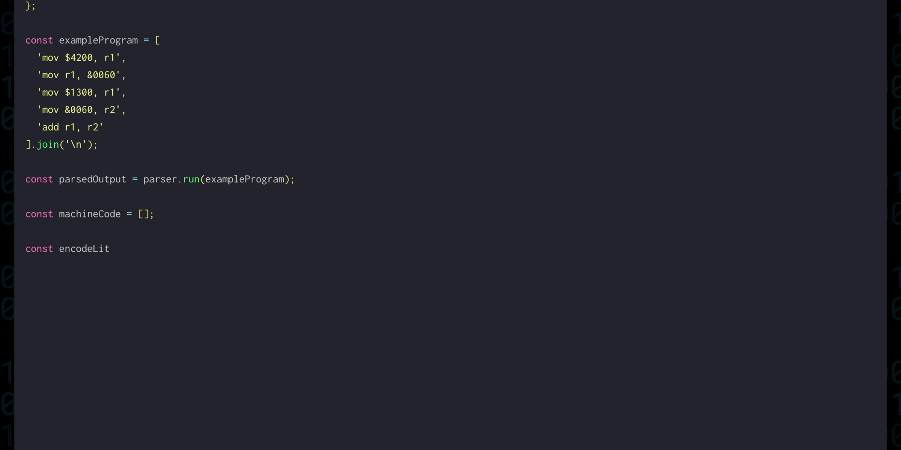
pyautogui.write('= lit => {')
pyautogui.write('};')
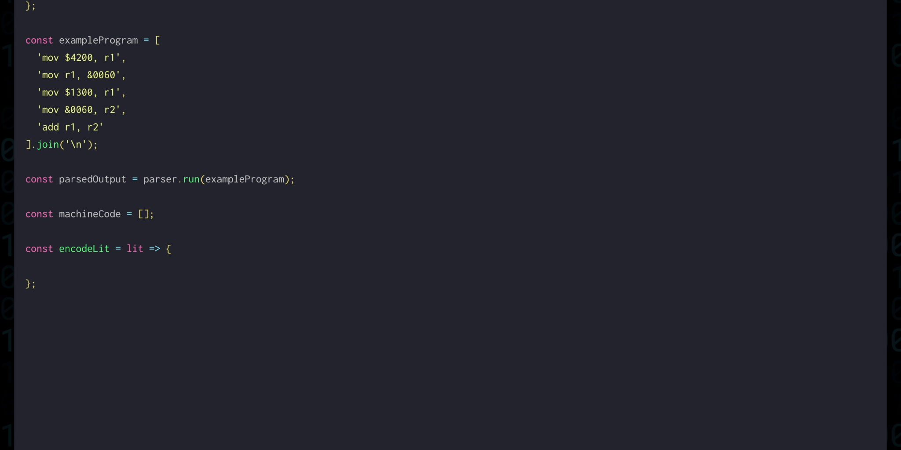
pyautogui.write('const hexV')
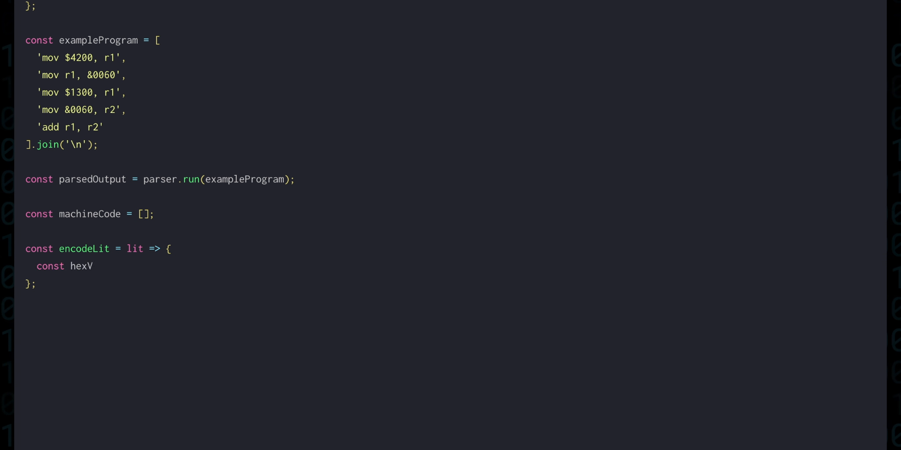
pyautogui.write('al =')
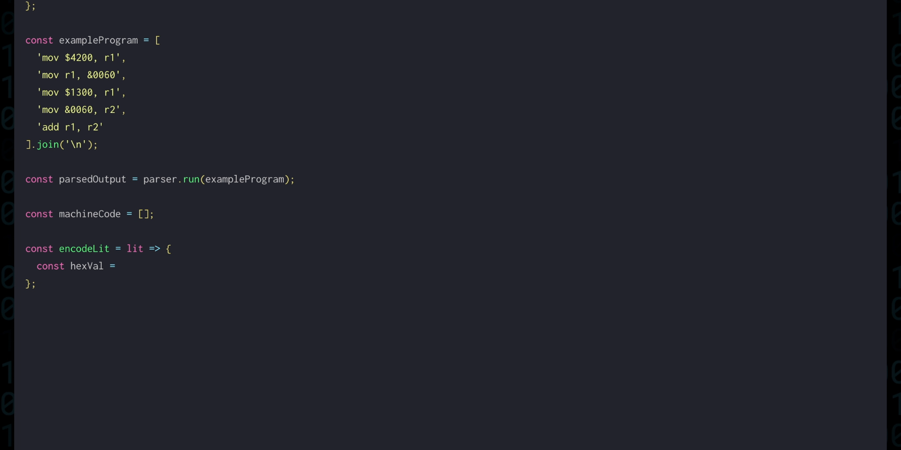
pyautogui.write('parseInt(lit.valu')
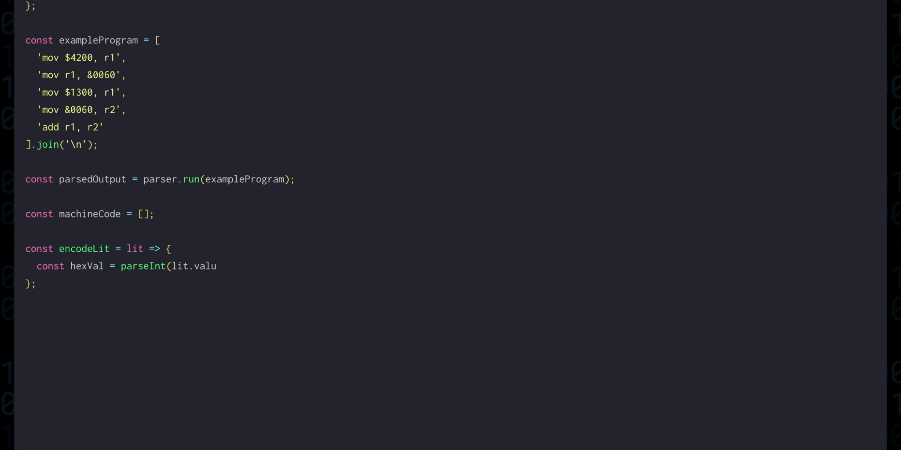
pyautogui.write('e, 16);')
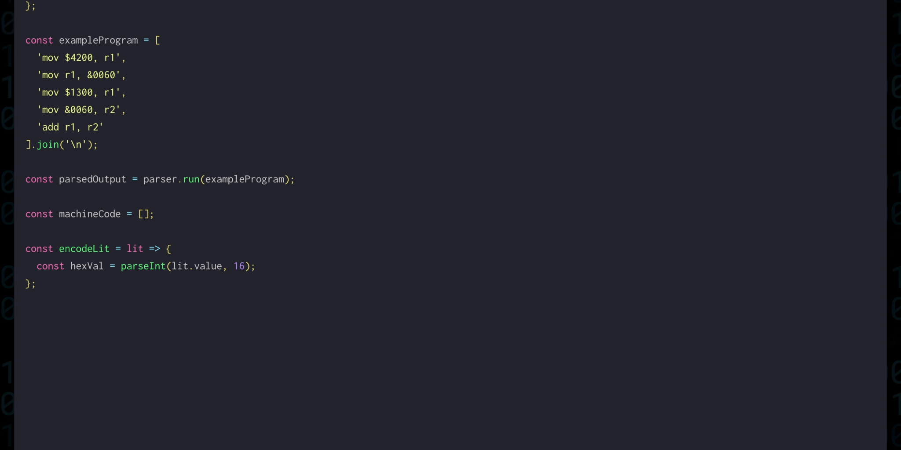
# Split hexVal into highByte via (hexVal & 0xff00) >> 8 and lowByte via hexVal & 0x00ff.
pyautogui.write('const highByte = (hexVal')
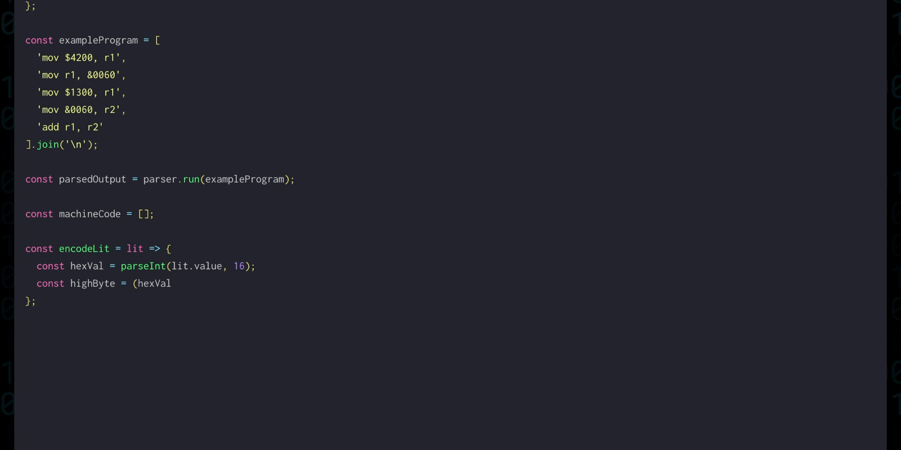
pyautogui.write('& 0xff00)')
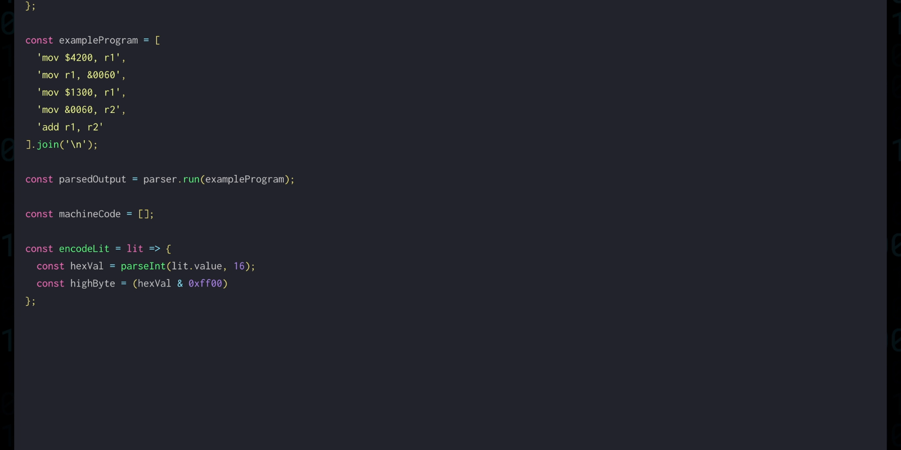
pyautogui.write('>> 8;')
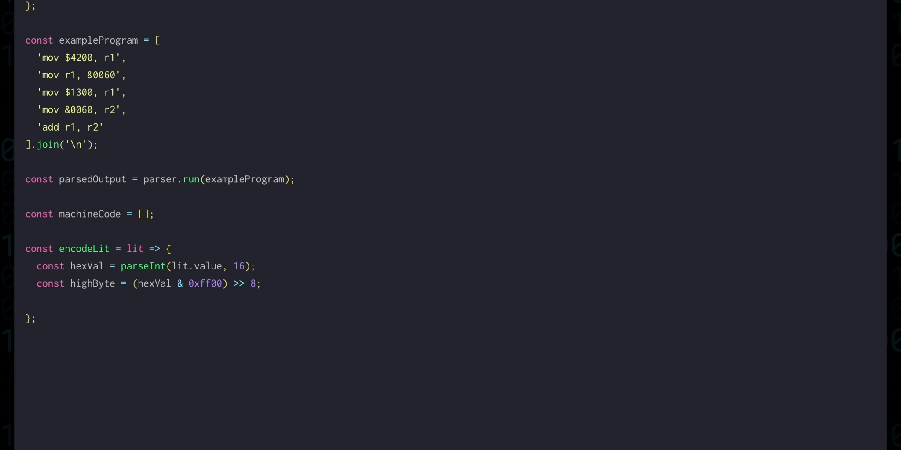
pyautogui.write('const lowByte')
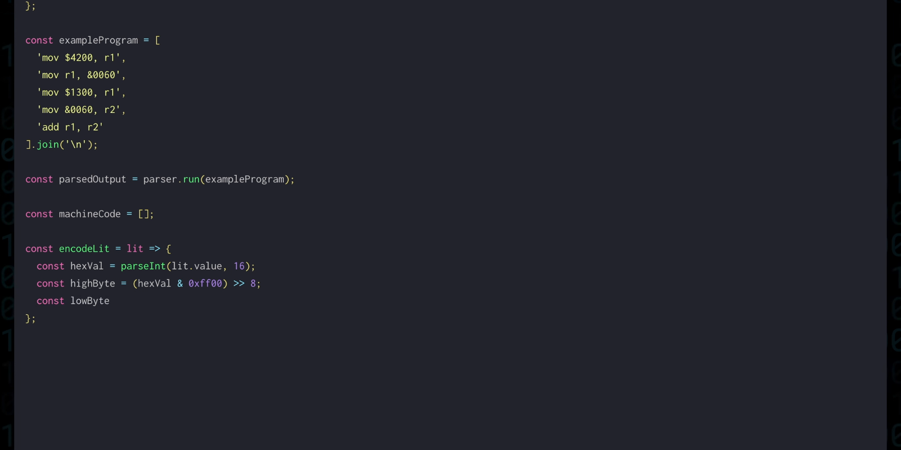
pyautogui.write('= hexVal & 0x00ff;')
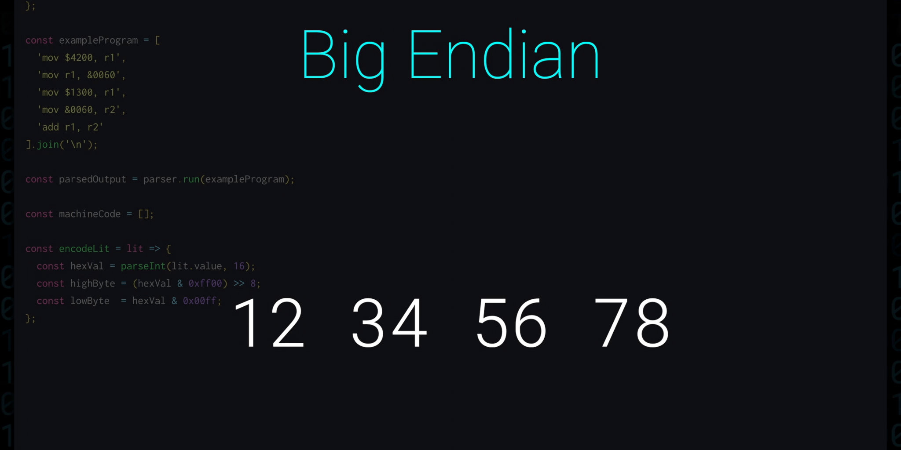
# Begin machineCode.push(highByte inside the literal encoder.
pyautogui.write('machineCode.push(hig')
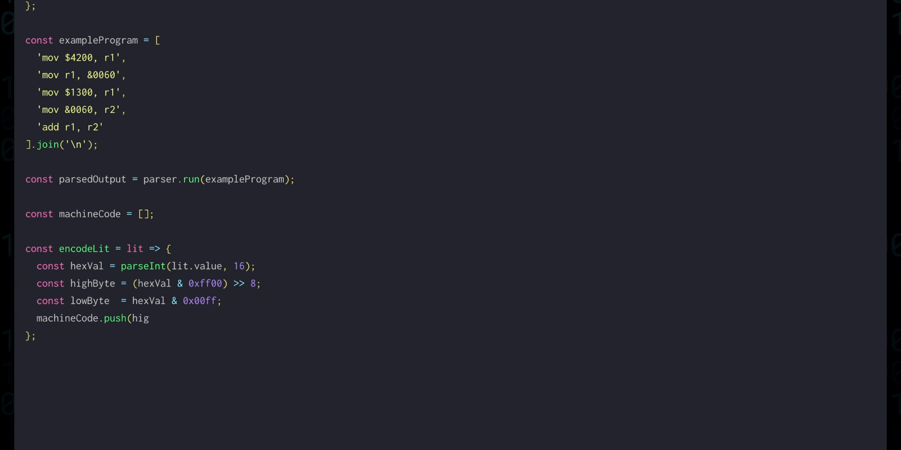
# Complete push(highByte, lowByte) and reuse the encoder's opening lines for encodeLit8.
pyautogui.write('hByte, lowByte);')
pyautogui.write('OrMem')
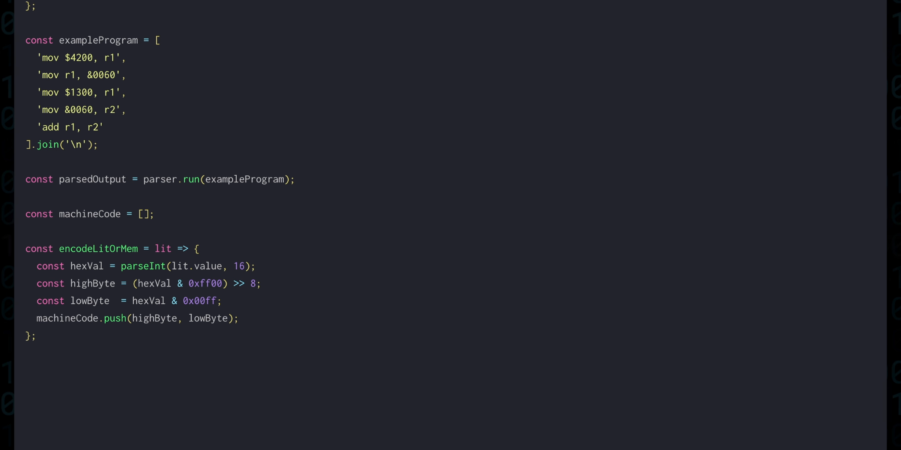
pyautogui.moveTo(25, 249); pyautogui.dragTo(256, 267)
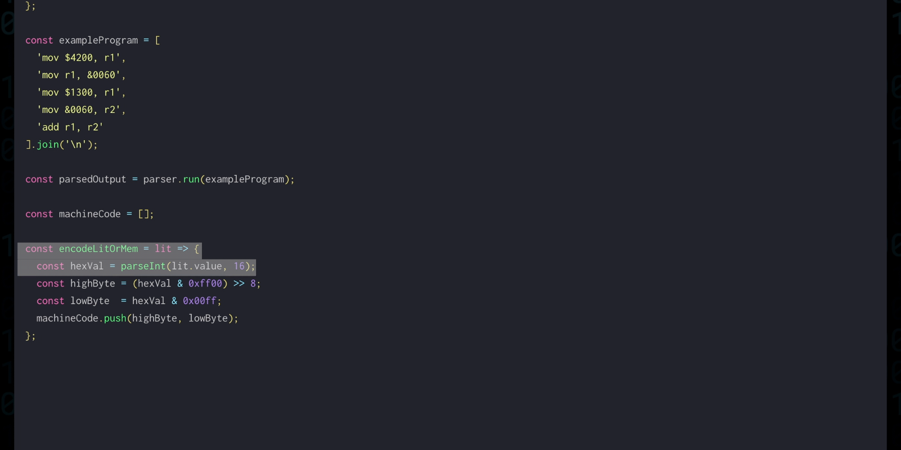
pyautogui.scroll(-3)
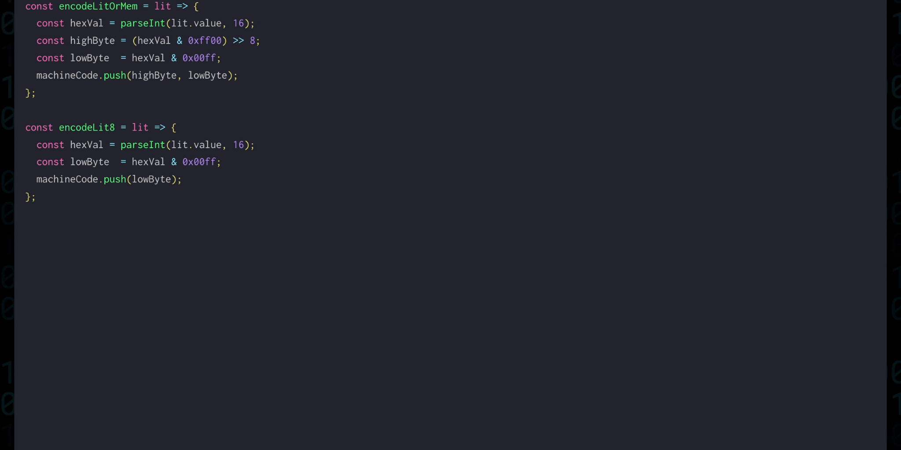
# Write encodeReg looking up mappedReg = registerMap[reg.value] for single-byte register operands.
pyautogui.write('const encodeReg = reg => {')
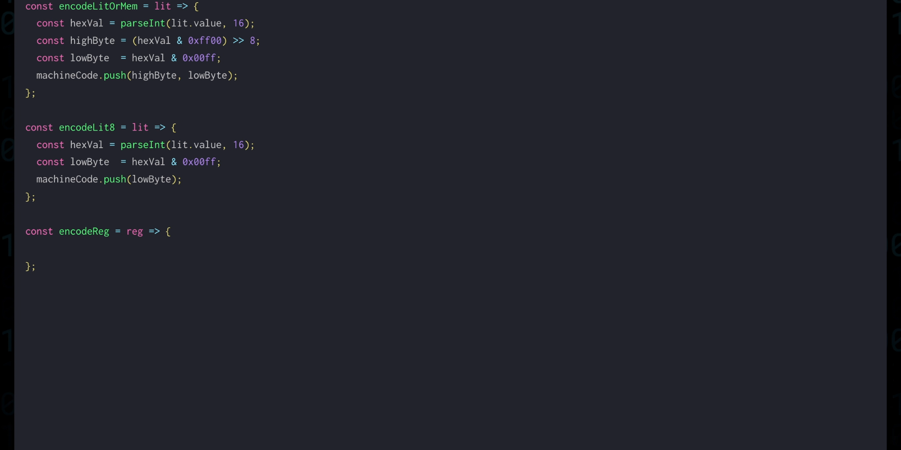
pyautogui.write('cons')
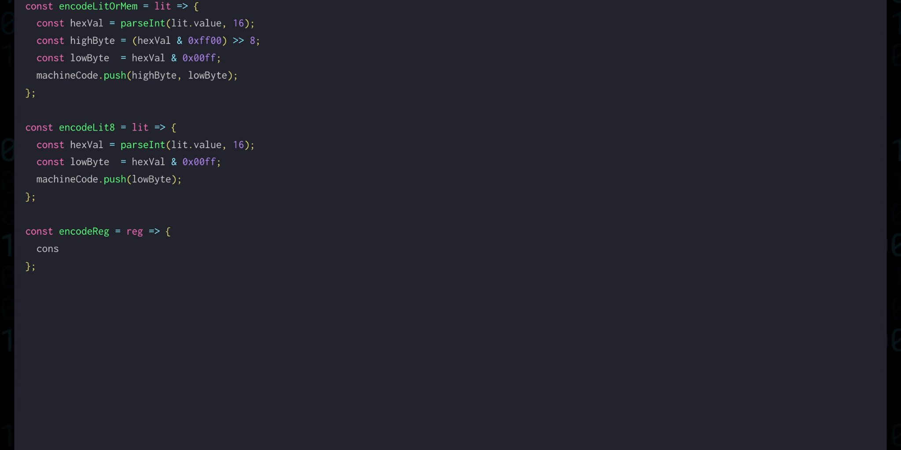
pyautogui.write('const mappedReg = registerMap[reg.value];')
pyautogui.write('machineCode.push(mappedReg);')
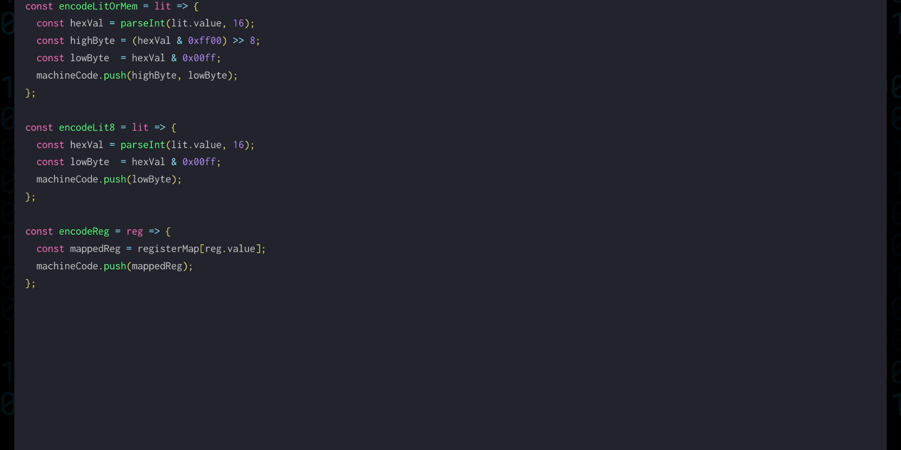
pyautogui.scroll(-3)
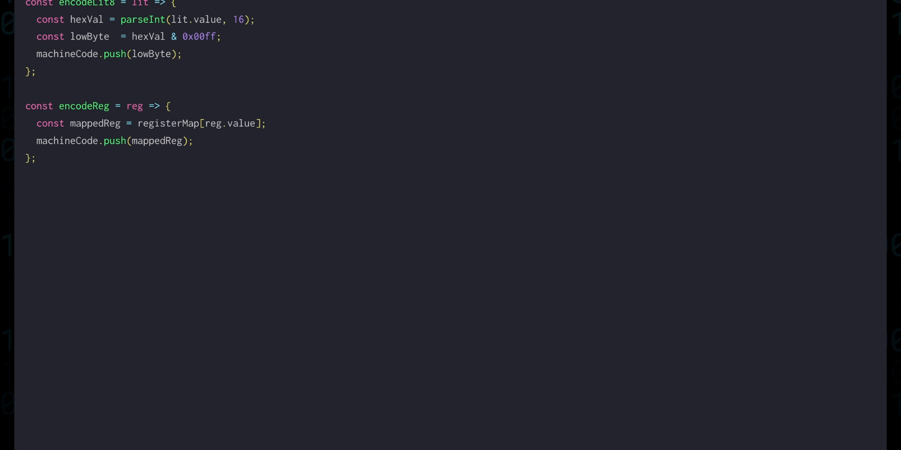
# Inside the forEach, look up each instruction's metadata and push metadata.opcode to machineCode.
pyautogui.scroll(-3)
pyautogui.write('parsedOutput.result.forEach(instruction => {')
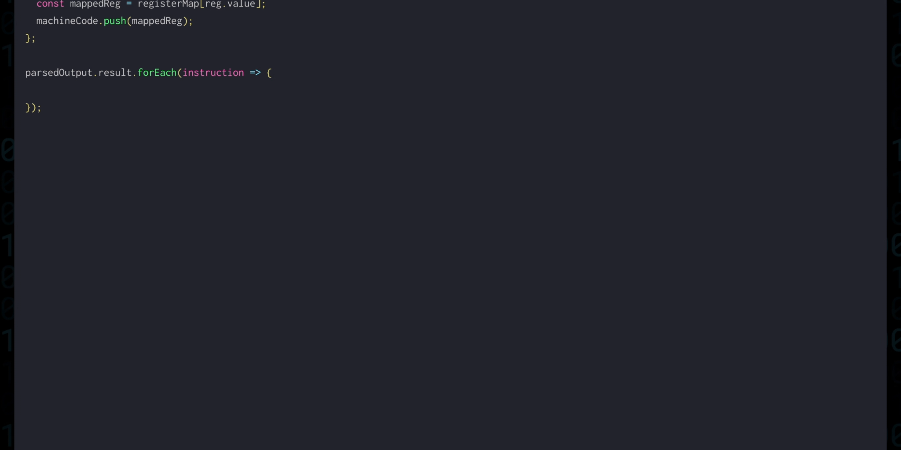
pyautogui.write('const metadata = instructions[in')
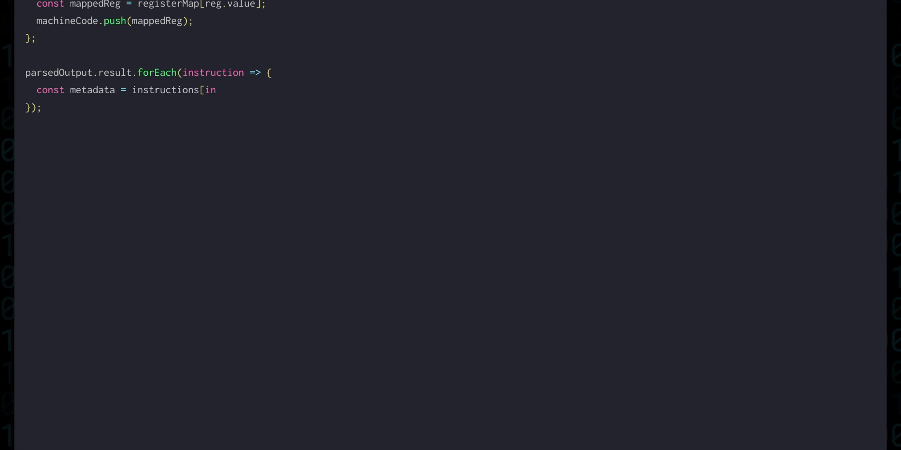
pyautogui.write('struction.value.instruction];')
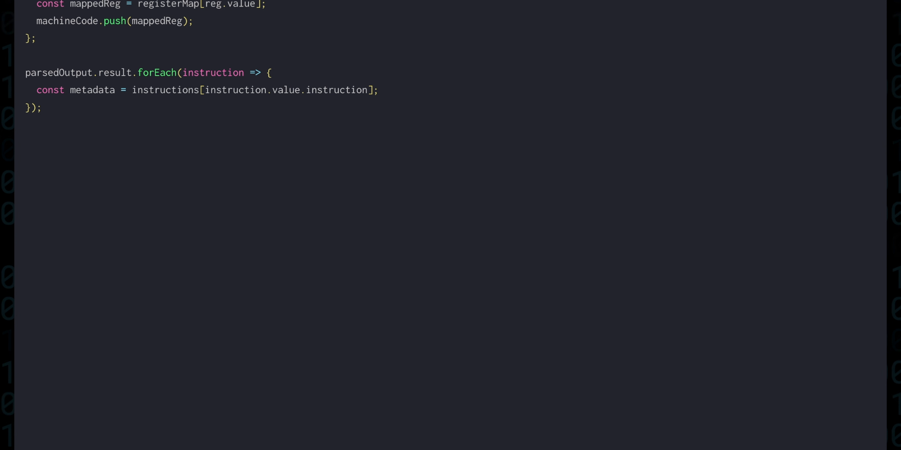
pyautogui.write('machineCode.push(metadata.opcode);')
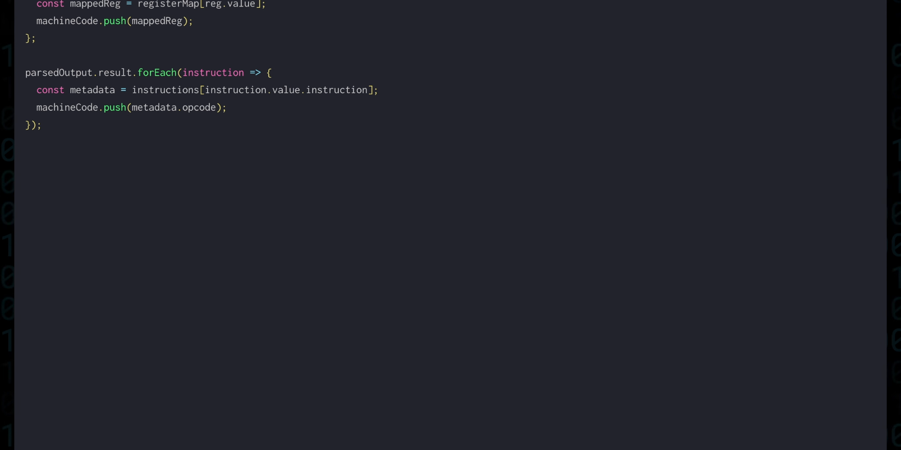
# For I.litReg instructions, encodeLitOrMem args[0] then encodeReg args[1].
pyautogui.write('if')
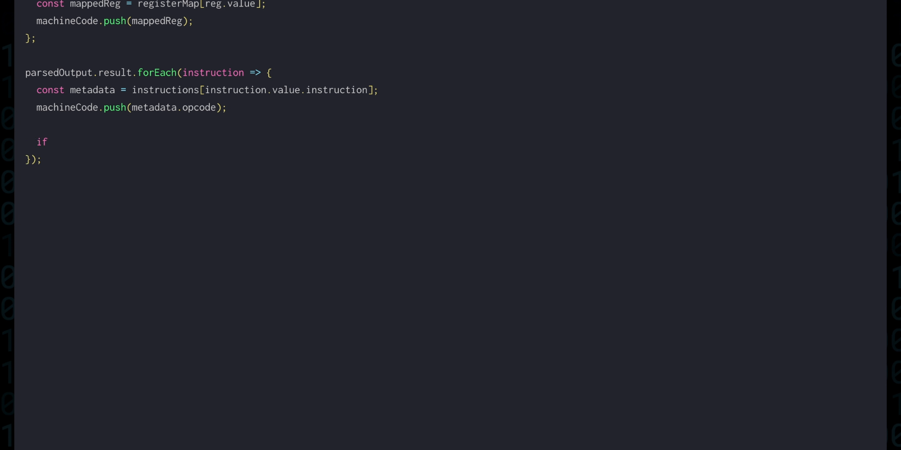
pyautogui.write('(I.litReg === metadata.type) {')
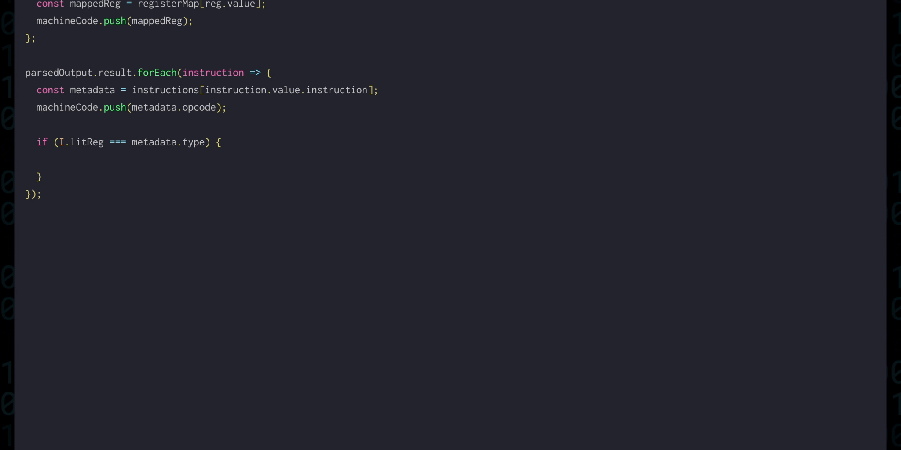
pyautogui.write('encodeLitOrMem(instruction.value')
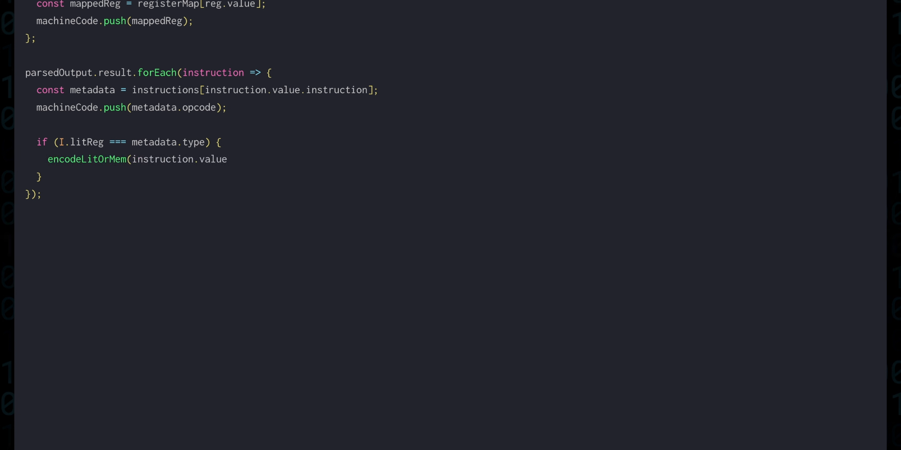
pyautogui.write('.args[0]);')
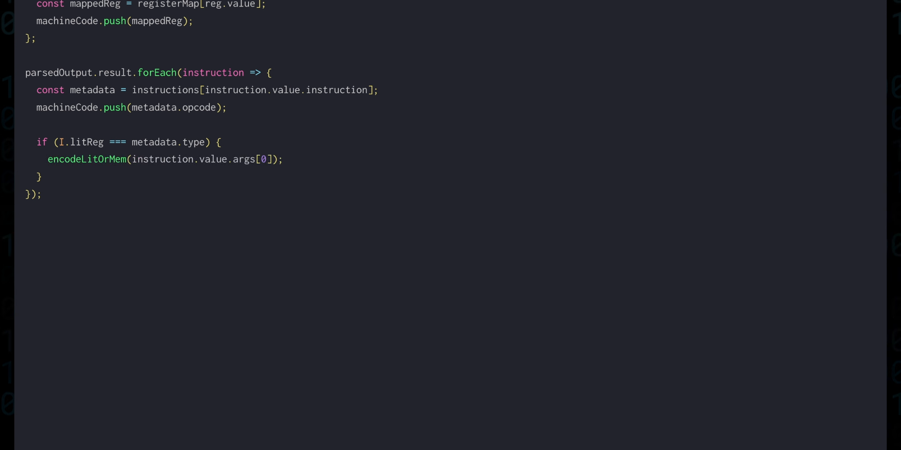
pyautogui.write('encodeReg(instruction.value.args[1]);')
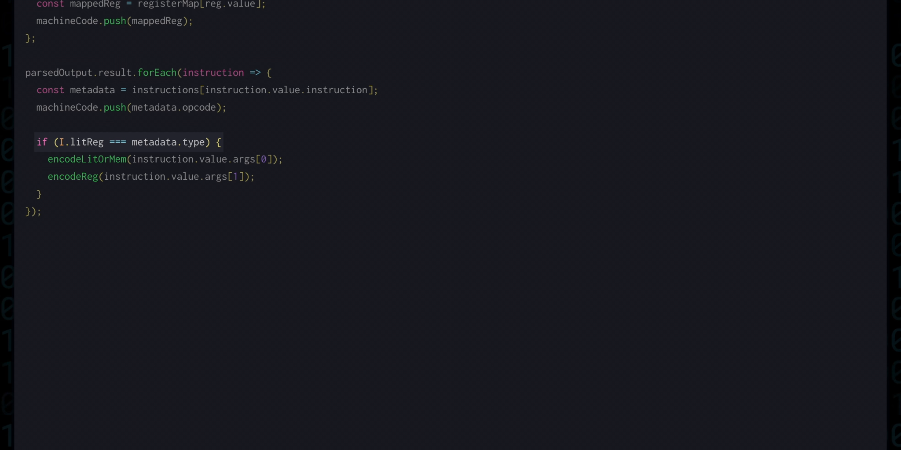
# Add a regLit branch calling encodeReg(args[0]) then encodeLitOrMem(args[1]).
pyautogui.write('if (I.regLit === metadata.type) {')
pyautogui.write('enco')
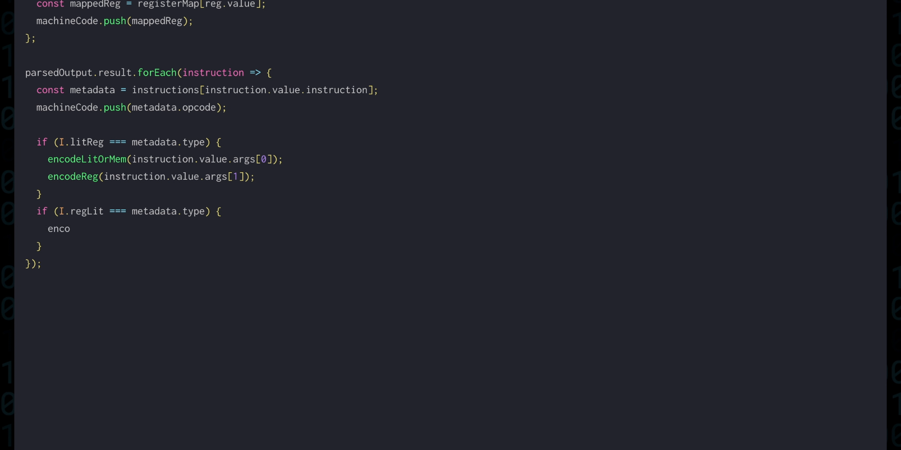
pyautogui.write('deReg(instruction.value.args[0]);')
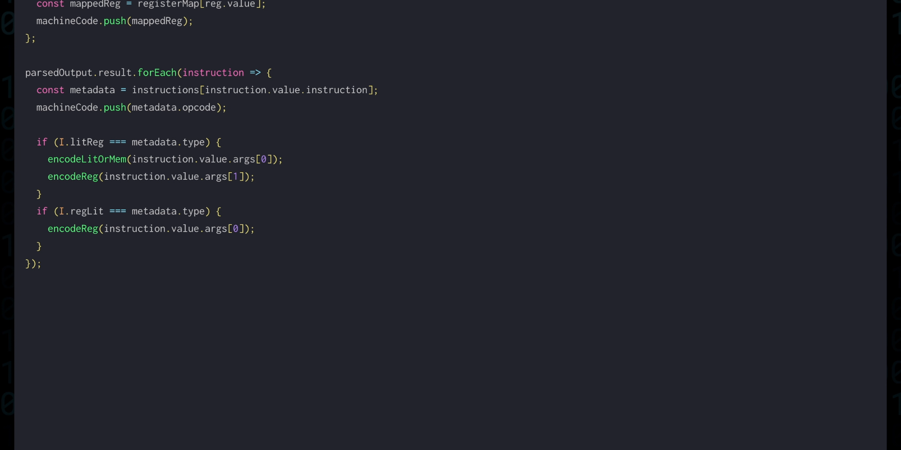
pyautogui.write('encodeLitOrMem(instruction.value.args[1')
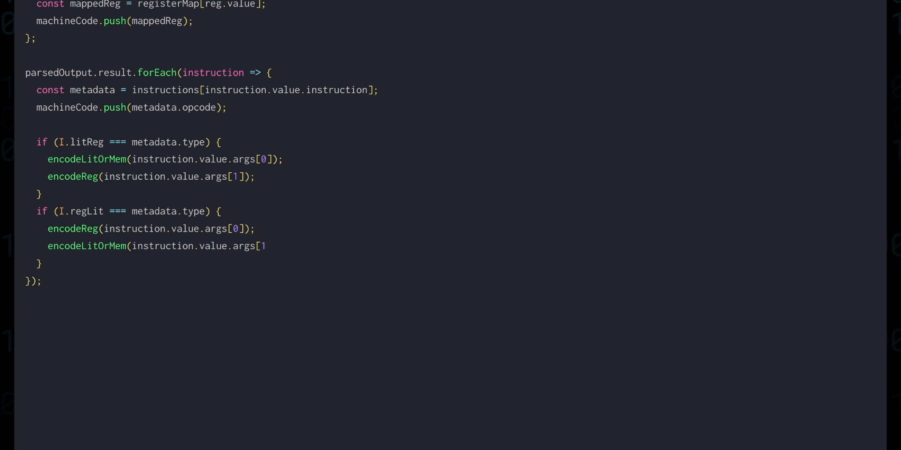
pyautogui.write(']);')
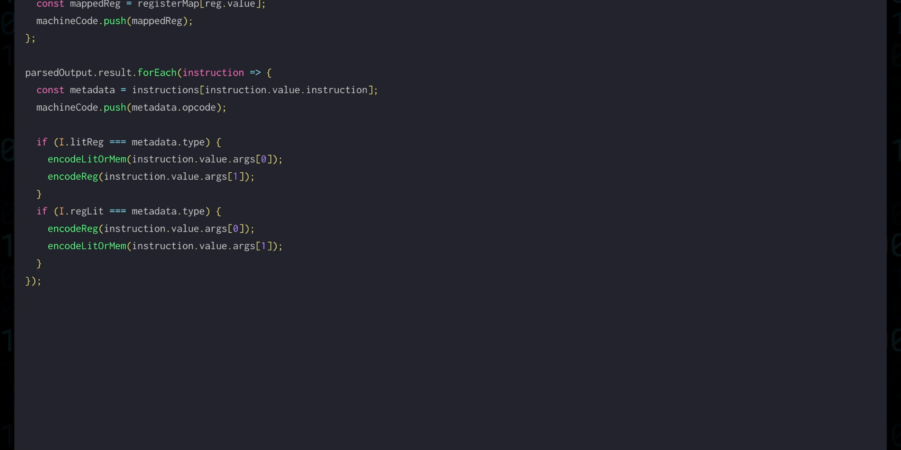
# Add the I.regLit8 branch and widen the regLit check to [I.regLit, I.regMem].includes.
pyautogui.write('if (I.regLit8 === metadata.type)')
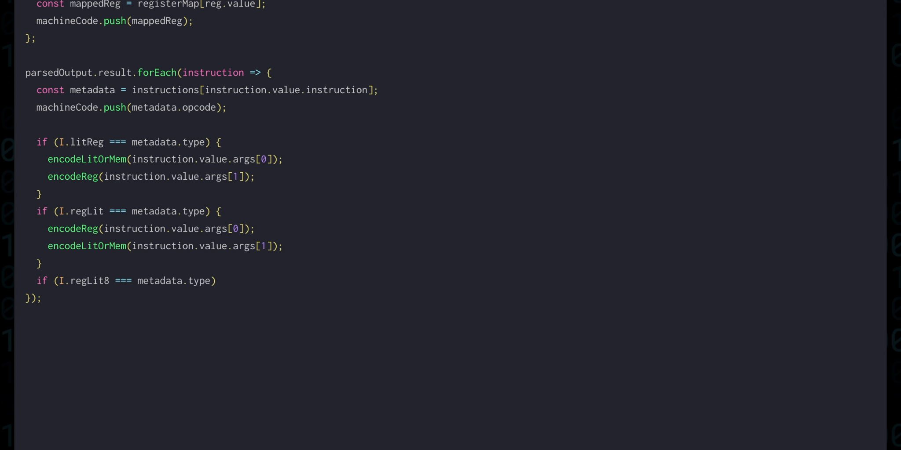
pyautogui.write('{')
pyautogui.write('encodeLit8(instruction.value.args[1]);')
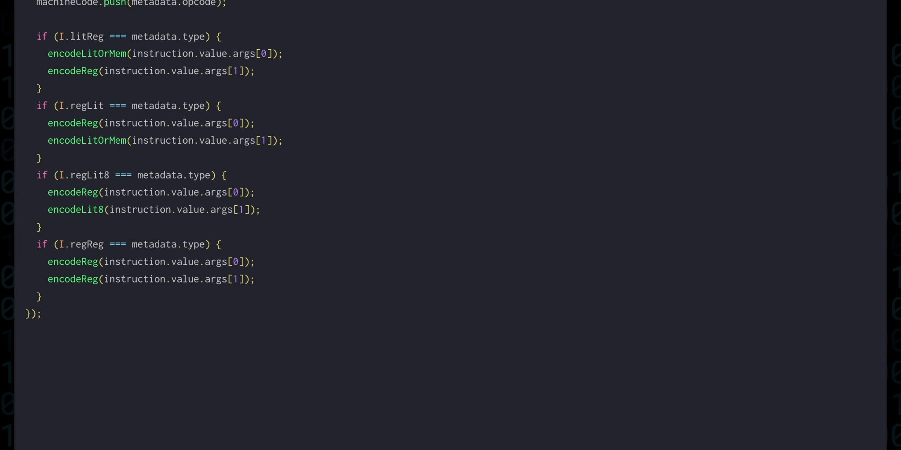
pyautogui.write('[I.regLit, I.regMem].includes(')
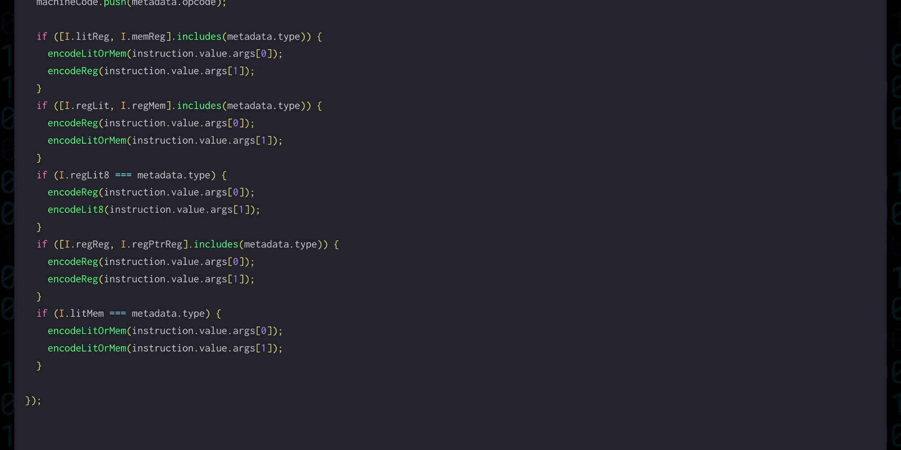
# Add the I.litOffReg branch encoding args[0] and args[1], then console.log the machineCode.
pyautogui.write('if (I.litOffReg === metadata.type) {')
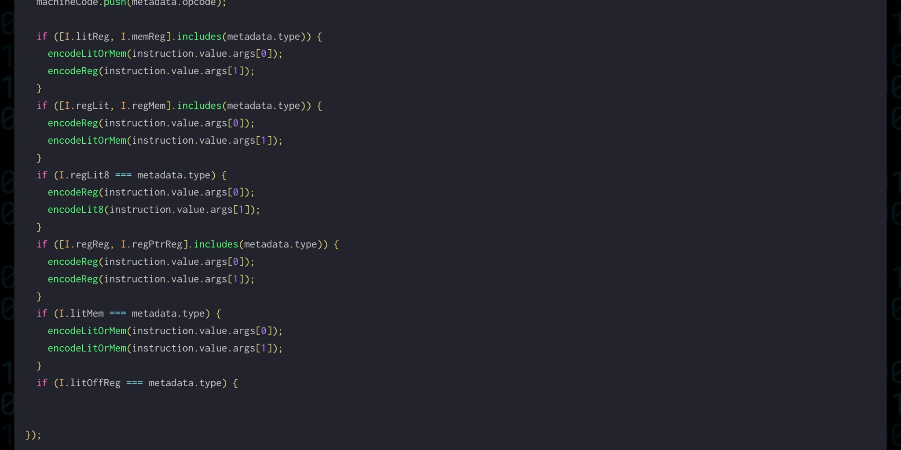
pyautogui.write('encodeLitOrMem(instruction.value.ar')
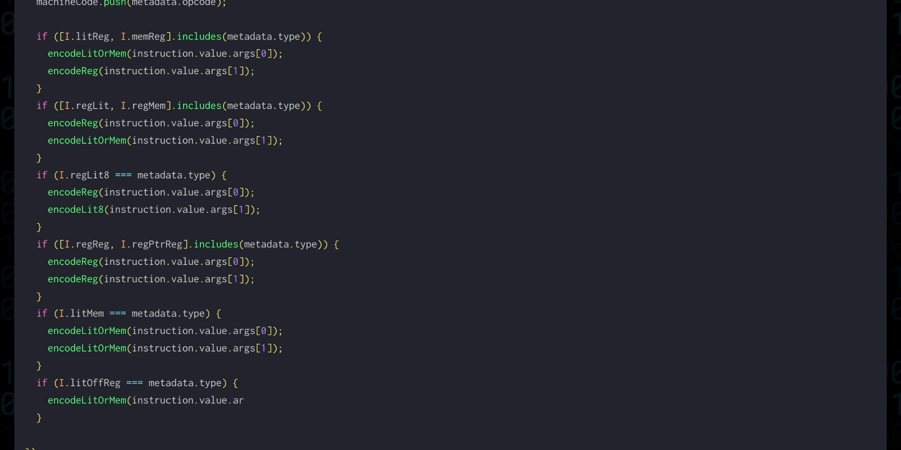
pyautogui.write('encodeReg(instruction.value.args[1]);')
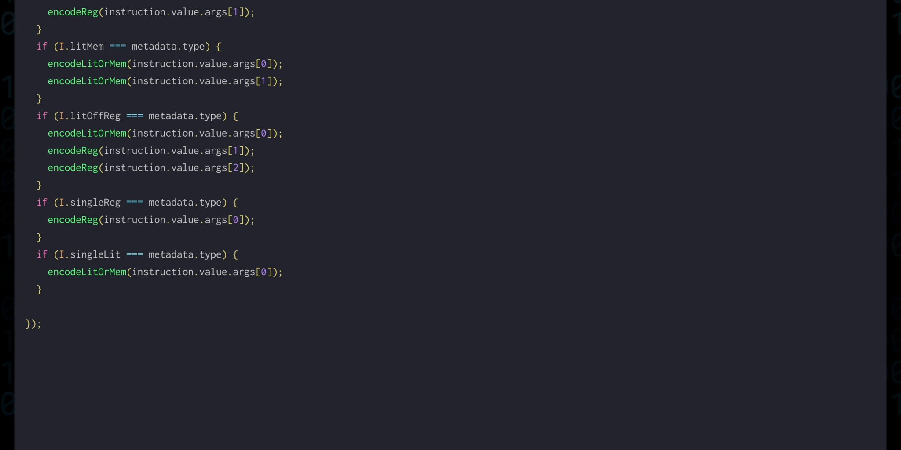
pyautogui.write('console.log(machin')
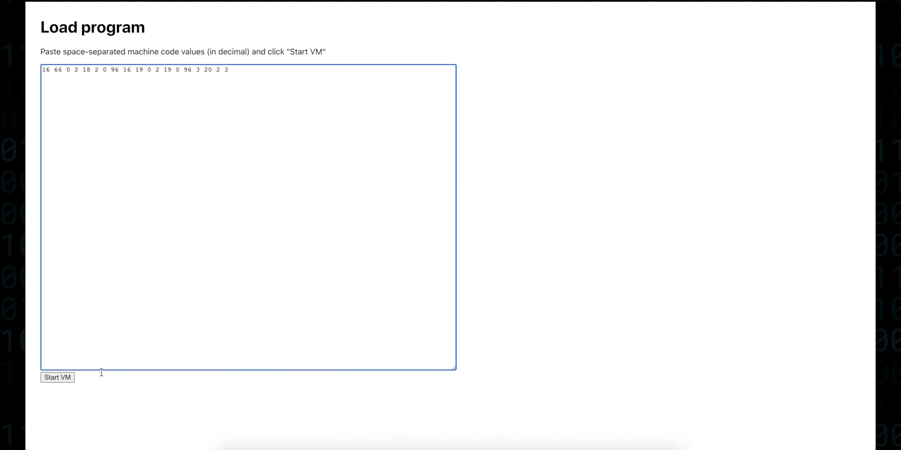
# Start the VM on the pasted machine code.
pyautogui.click(57, 377)
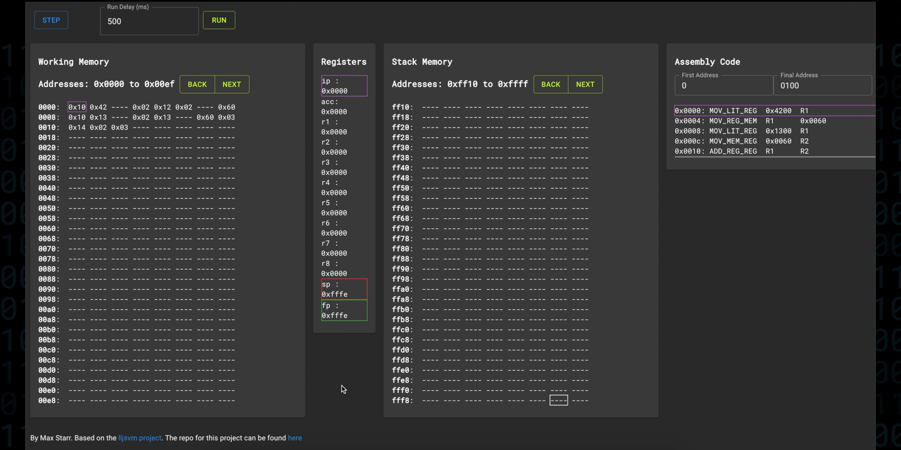
pyautogui.moveTo(199, 210)
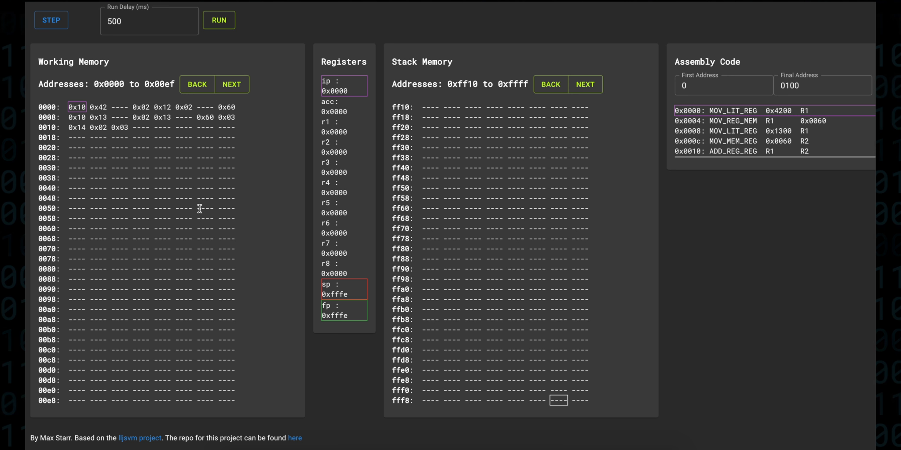
# Step the VM seven times until 0x42 lands at 0x0060 and r1, r2 hold 0x1300, 0x4200.
pyautogui.click(51, 20)
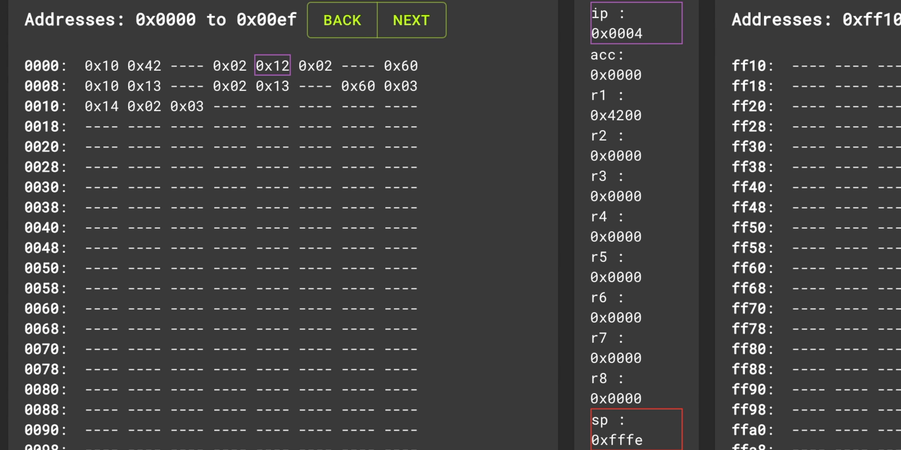
pyautogui.click(26, 17)
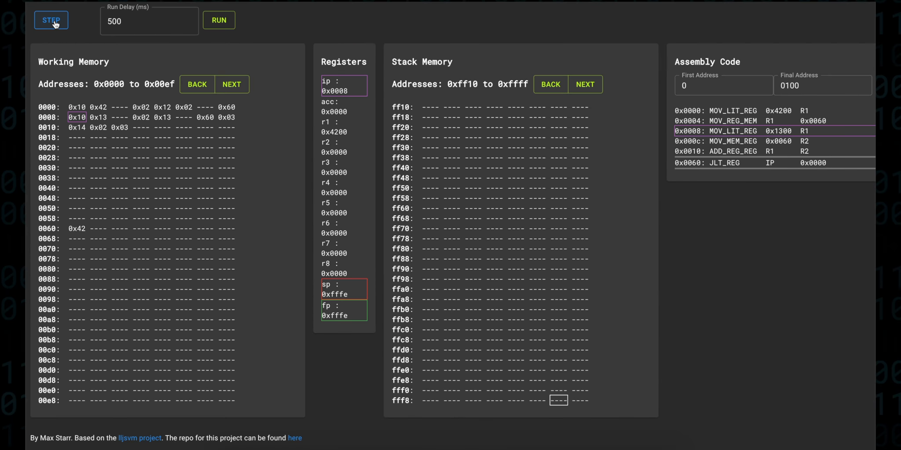
pyautogui.click(50, 20)
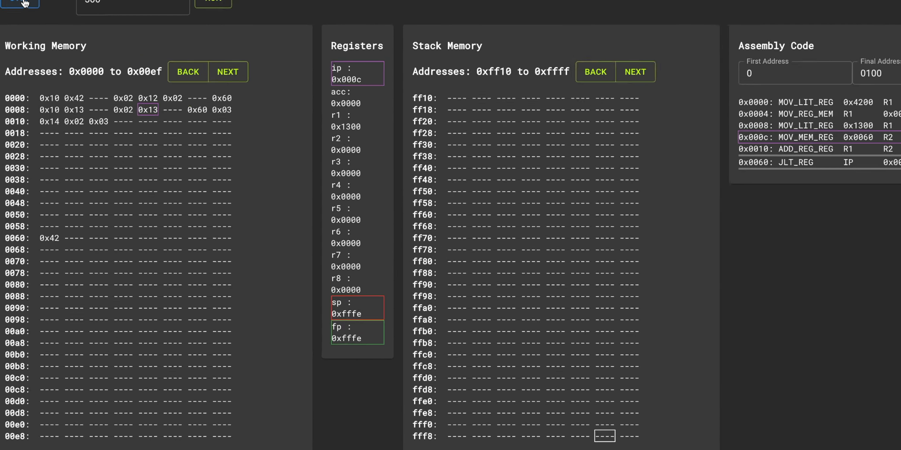
pyautogui.click(37, 11)
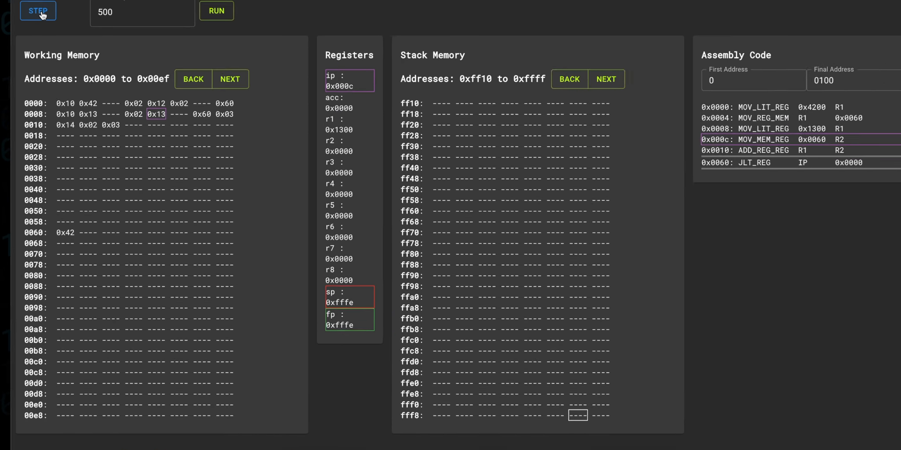
pyautogui.click(37, 11)
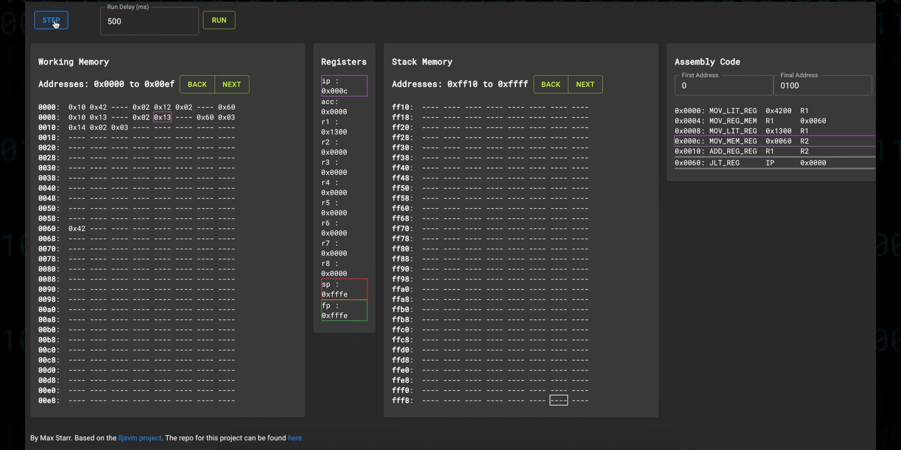
pyautogui.click(51, 20)
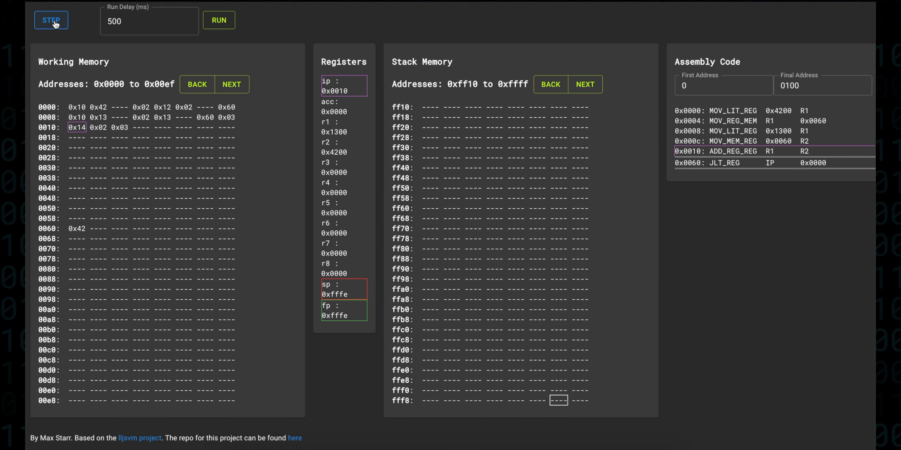
pyautogui.click(50, 20)
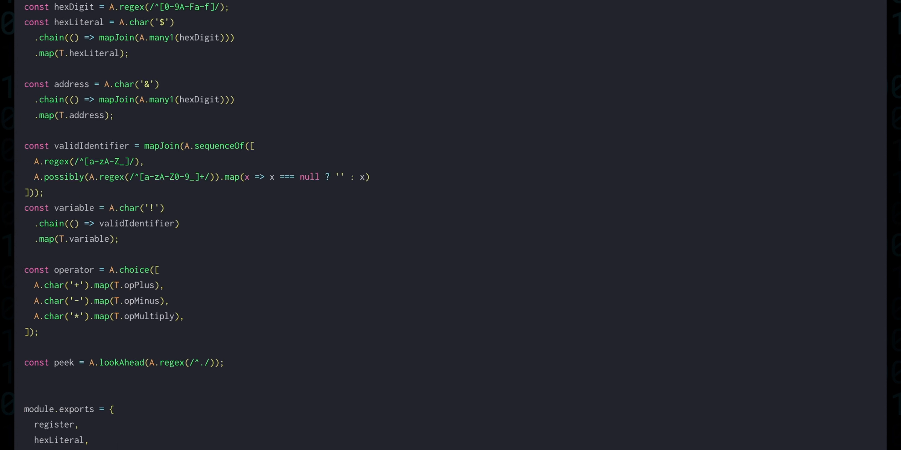
# Define const label as A.sequenceOf validIdentifier, A.char(':') and optional whitespace mapped to T.label.
pyautogui.scroll(-3)
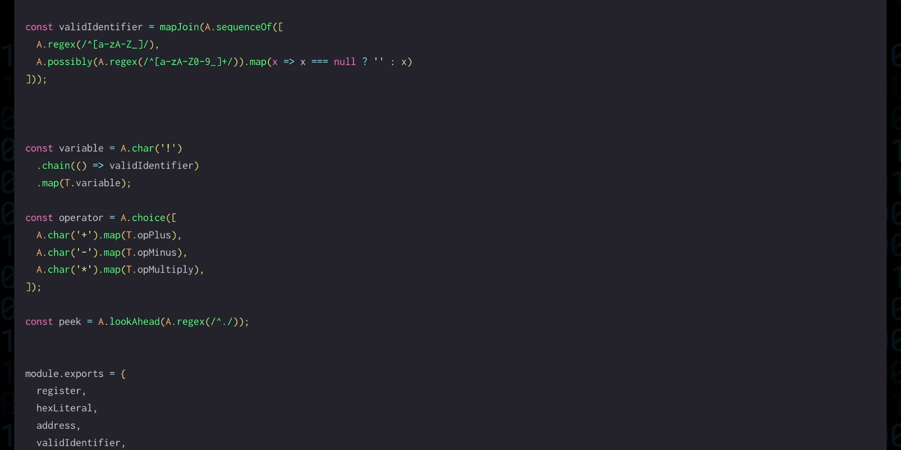
pyautogui.write('const label =')
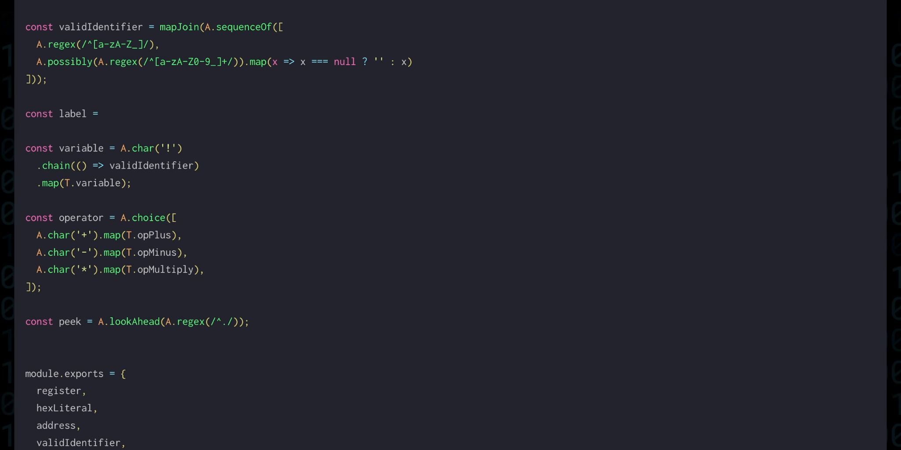
pyautogui.write('A.sequenceOf([')
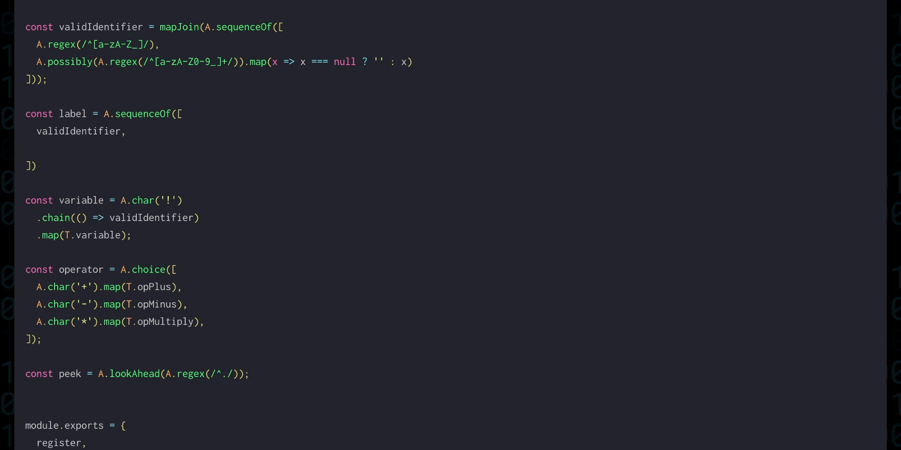
pyautogui.write("A.char(':'),")
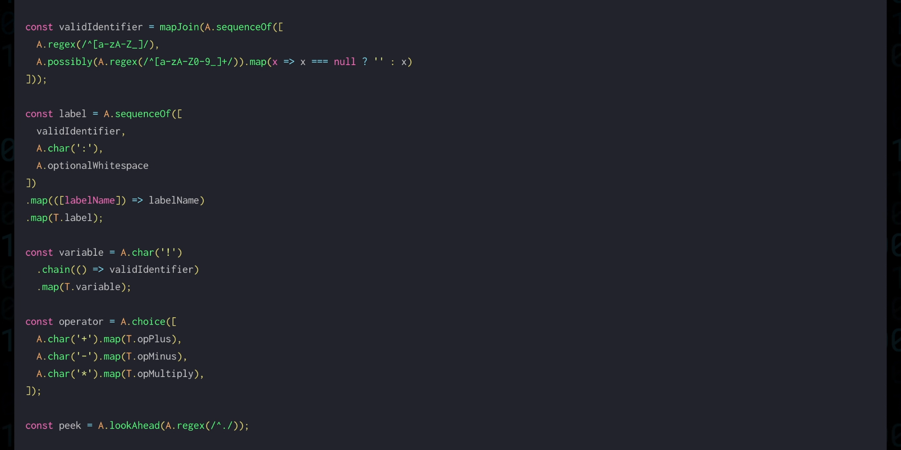
pyautogui.scroll(-3)
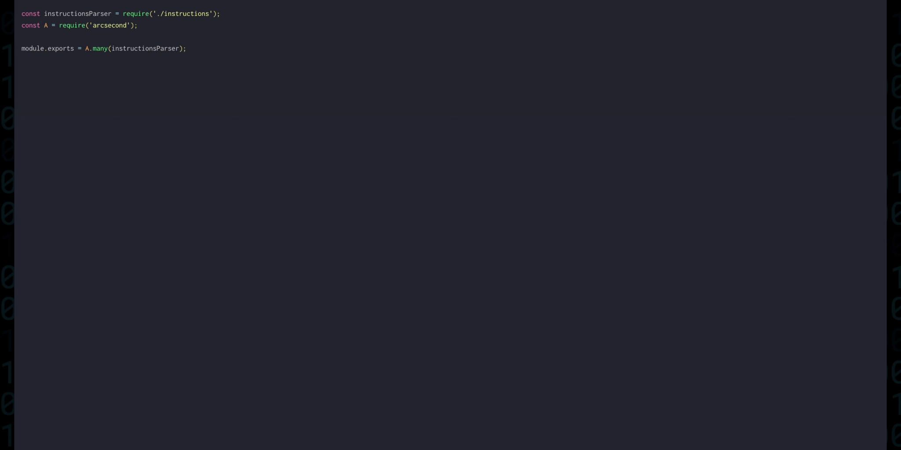
# Require {label} from './common' in the parser file.
pyautogui.write('const {label}')
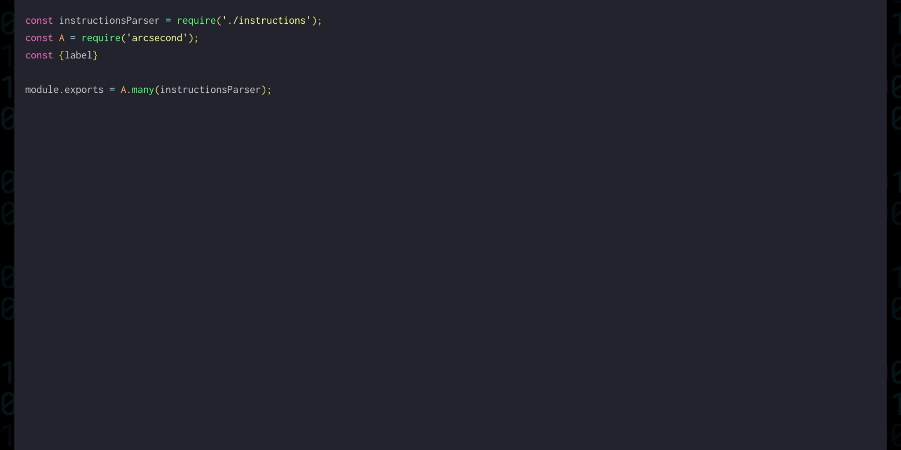
pyautogui.write("= require('./common');")
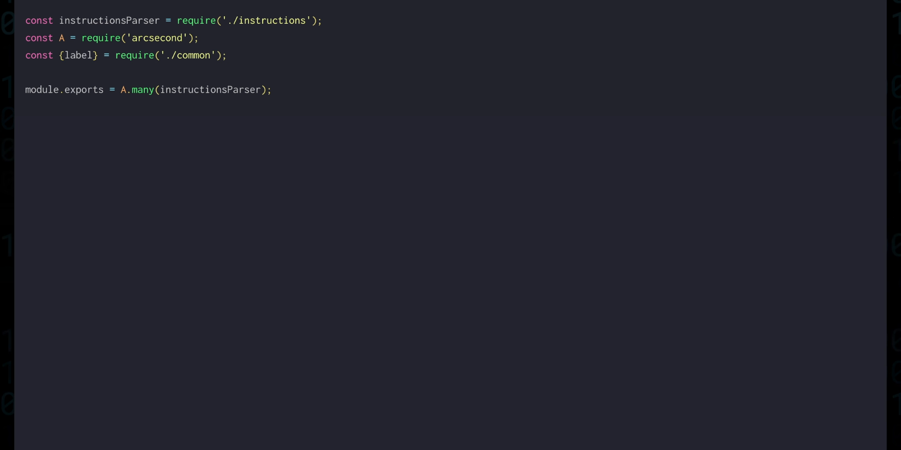
pyautogui.write('A')
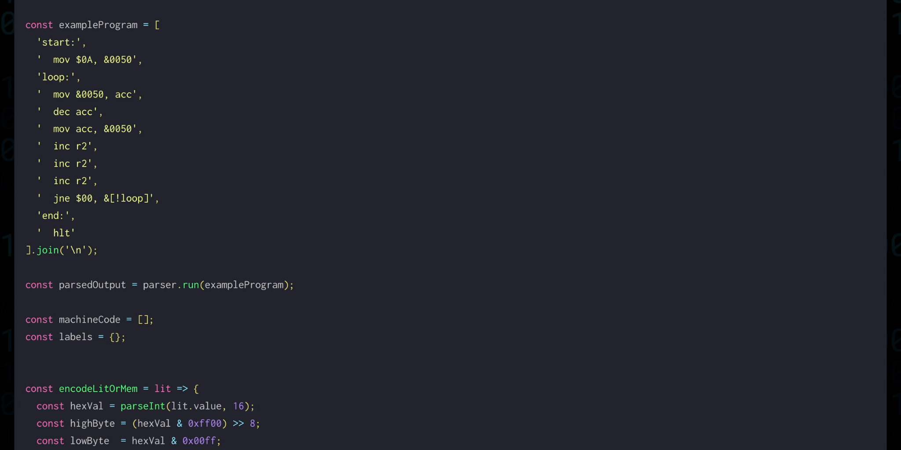
# Declare let currentAddress = 0 and start a first forEach over instructionOrLabel entries.
pyautogui.write('let currentAddress = 0;')
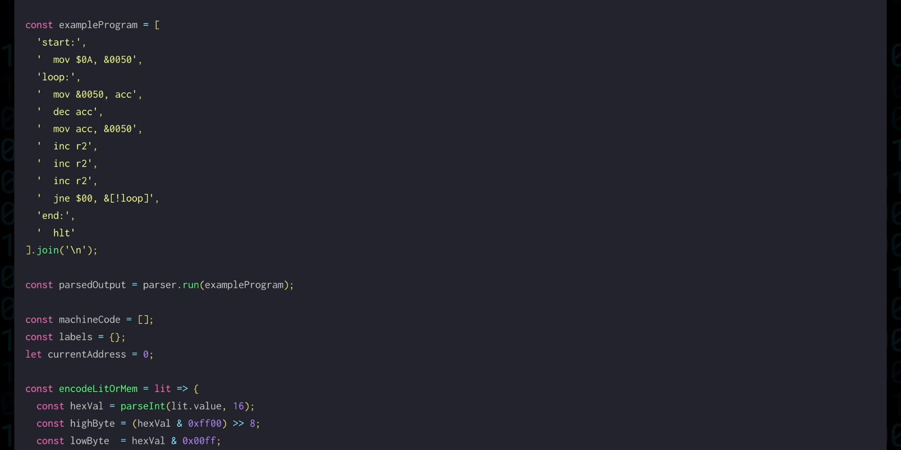
pyautogui.scroll(-3)
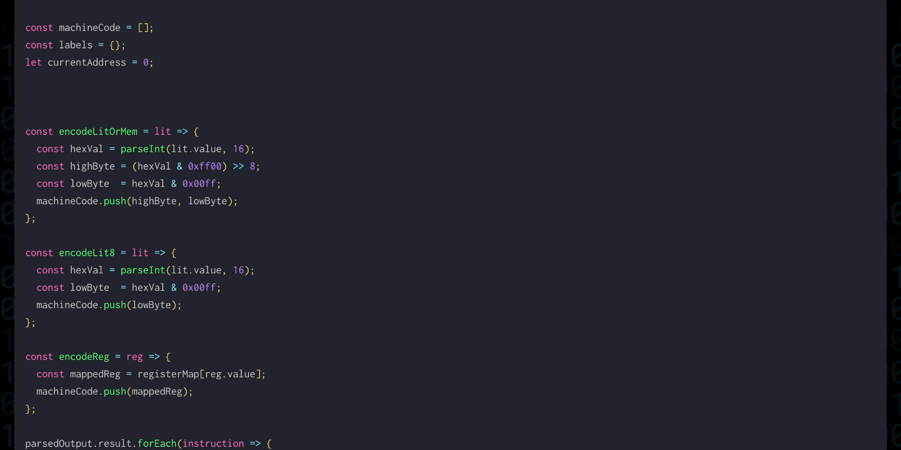
pyautogui.write('parsedOutput.result.forEach(instructionOrLabel => {')
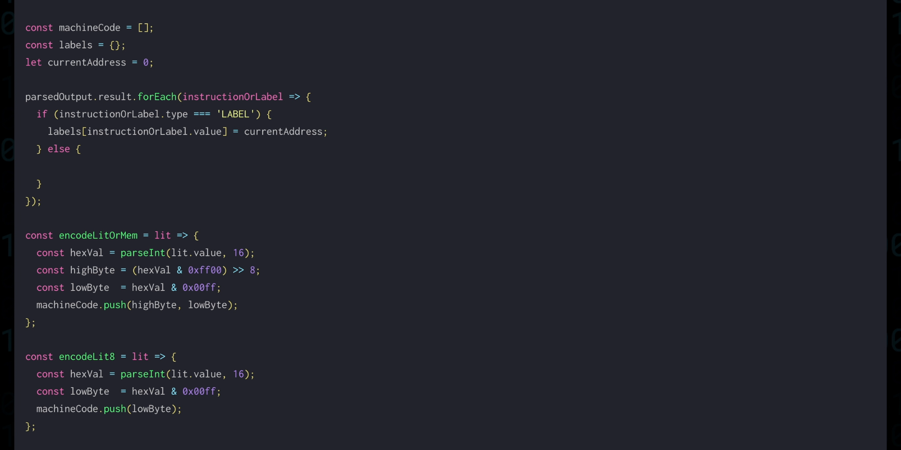
# In the else branch, look up metadata and advance currentAddress by metadata.size.
pyautogui.write('const metadata = instructions[instructionOrLabel.value.instruction];')
pyautogui.write('currentAddress')
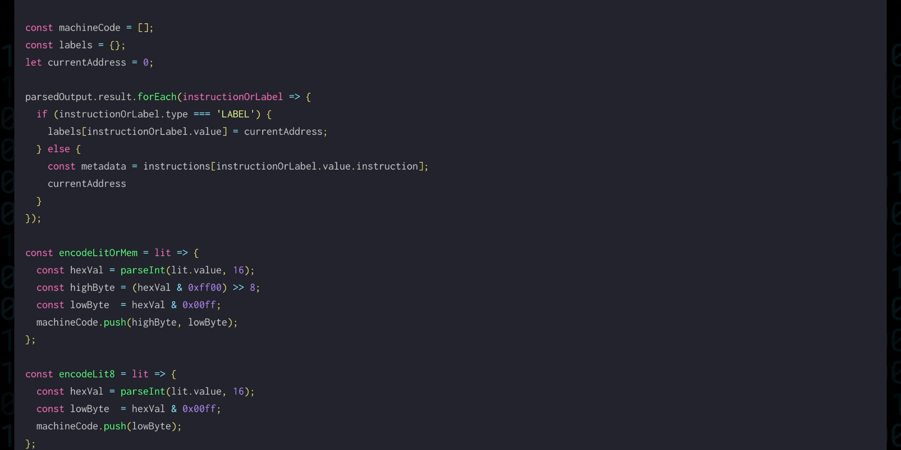
pyautogui.write('+= metadata.size;')
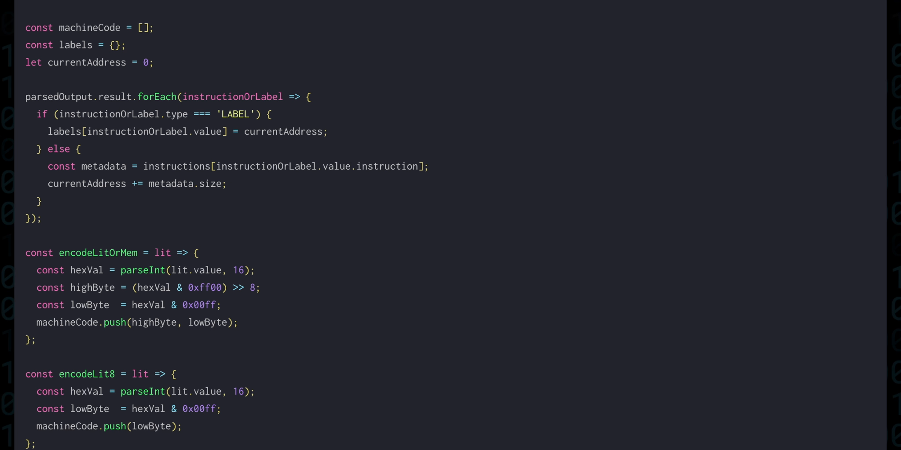
pyautogui.scroll(-3)
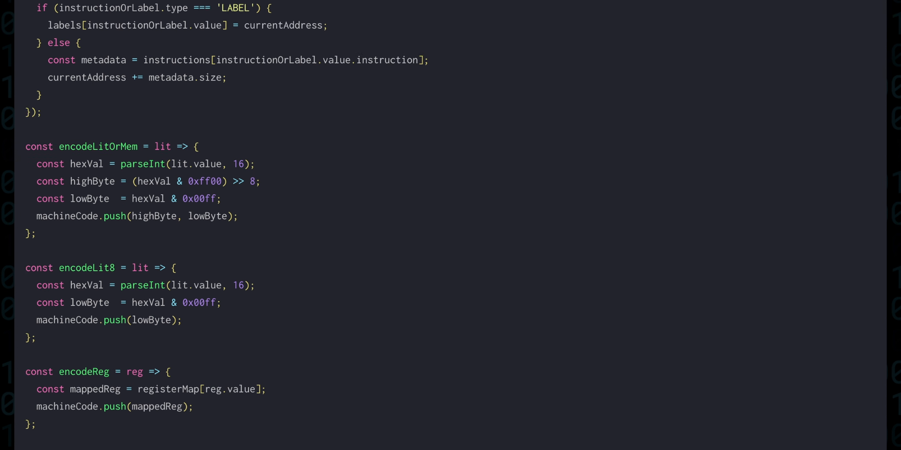
# Declare hexVal, resolve VARIABLE literals from labels, throwing 'label wasn't resolved' when missing, else parse hex.
pyautogui.scroll(-3)
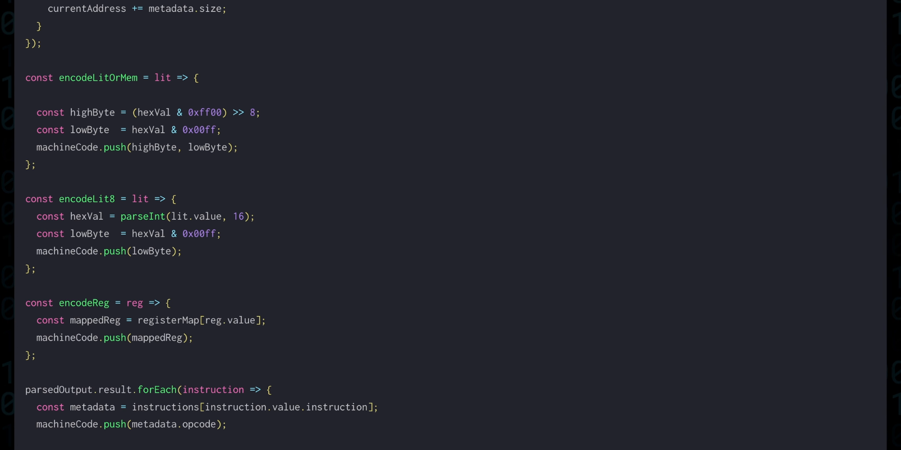
pyautogui.write('let hexVal;')
pyautogui.write('if (!(lit.value in labels)) {')
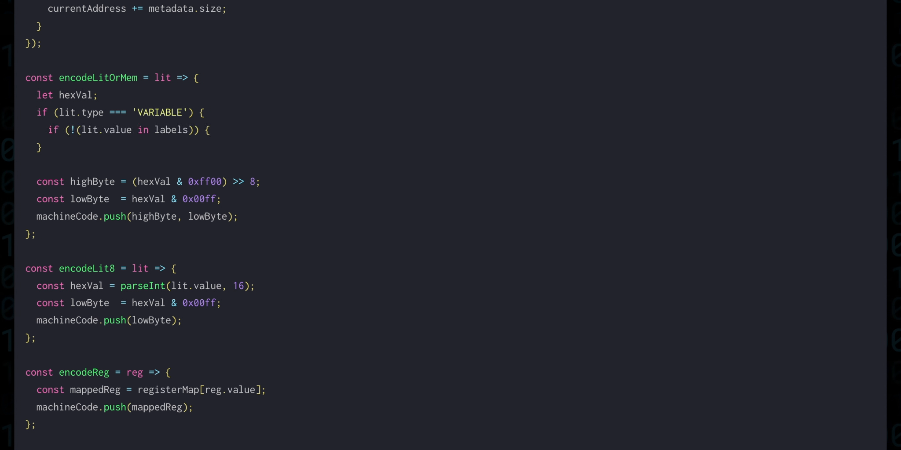
pyautogui.write('throw new Error(`l')
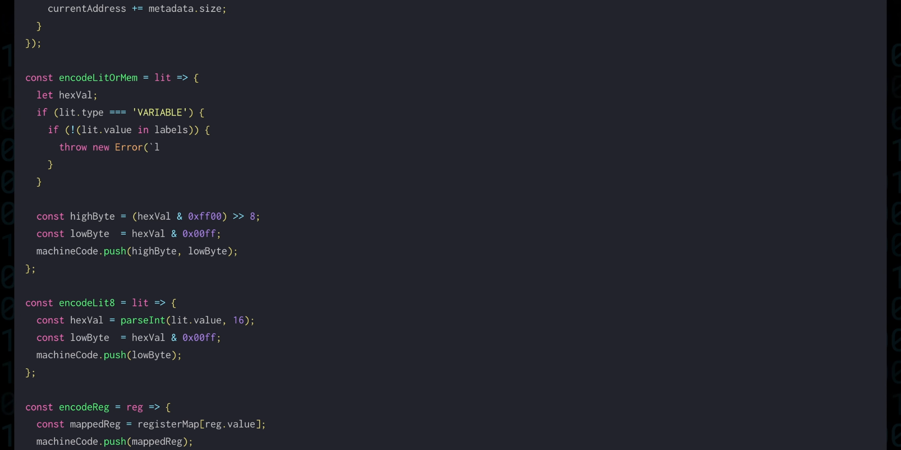
pyautogui.write('label "${lit.value}" wasn\'t resolved.`);')
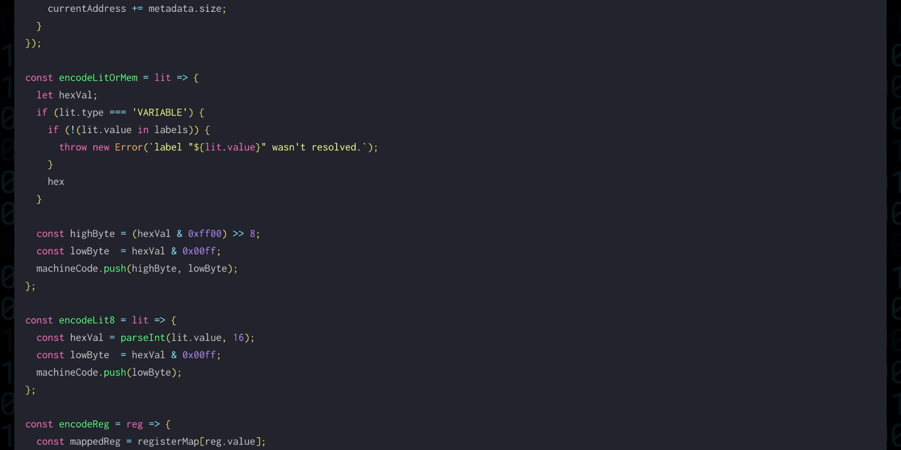
pyautogui.write('Val = labels[lit.value];')
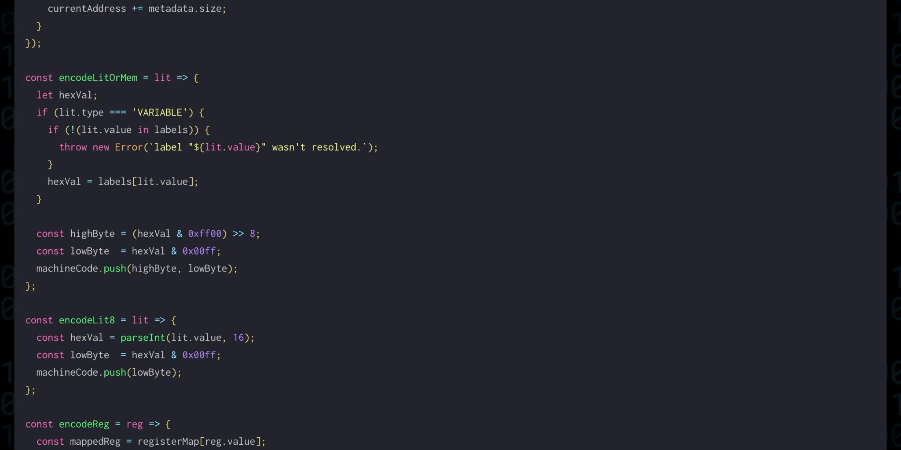
pyautogui.write('} else {')
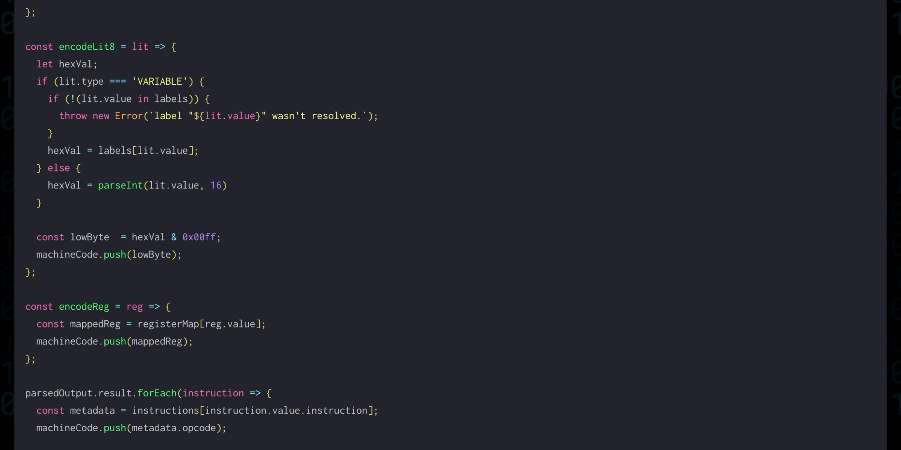
# Return early from the encoding forEach when instruction.type !== 'INSTRUCTION'.
pyautogui.scroll(-3)
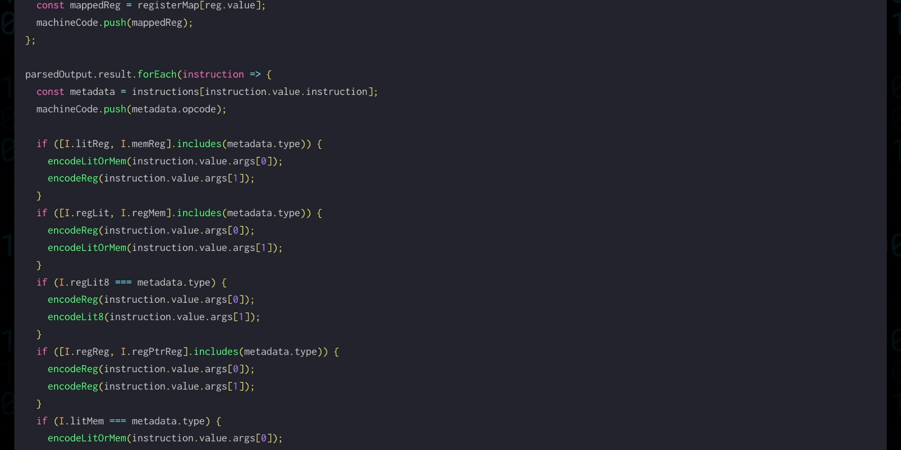
pyautogui.scroll(-3)
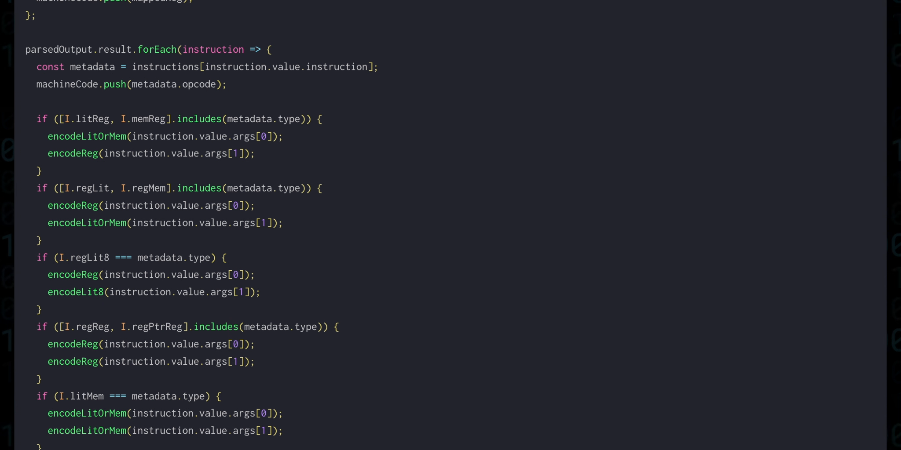
pyautogui.write("if (instruction.type !== 'INSTRUCTION') {")
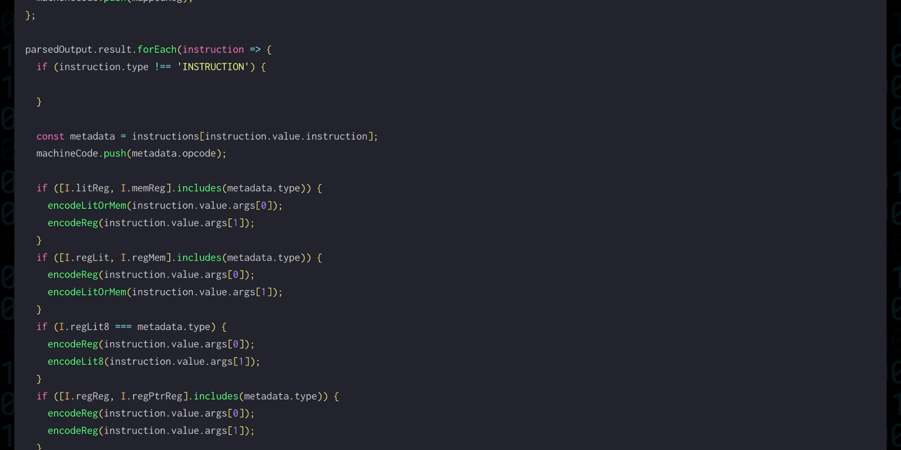
pyautogui.write('return;')
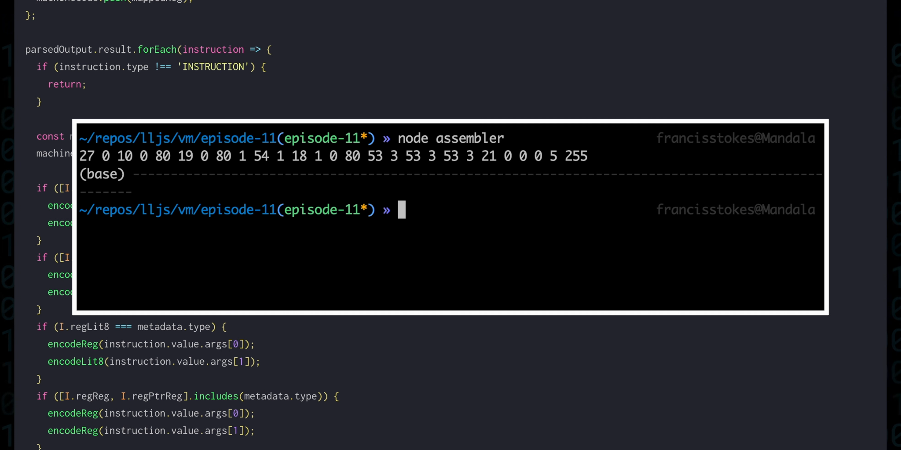
# Select the machine code bytes printed by 'node assembler' for copying.
pyautogui.moveTo(82, 156); pyautogui.dragTo(397, 156)
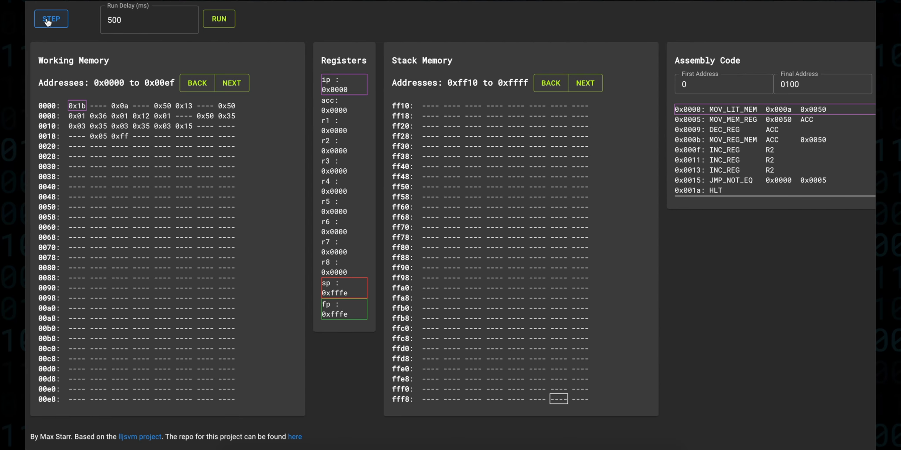
# Step through one loop iteration: 0x0050 becomes 0x09, r2 0x0003, ip returns to 0x0005.
pyautogui.click(50, 19)
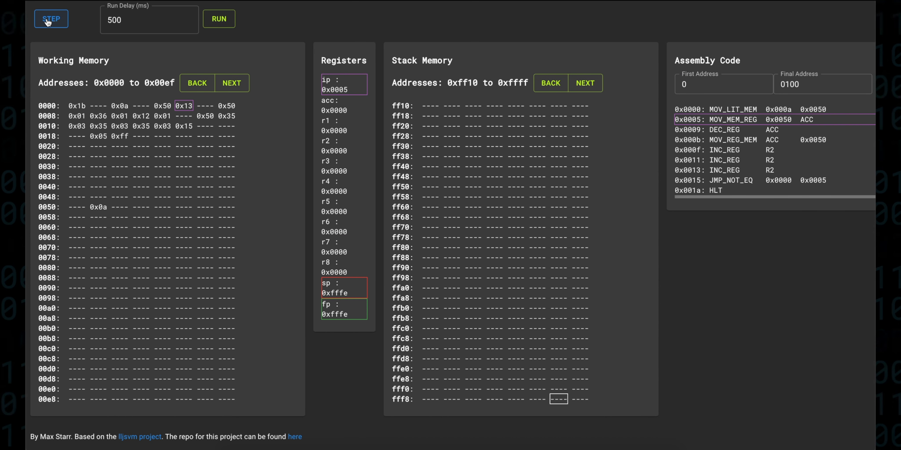
pyautogui.click(50, 19)
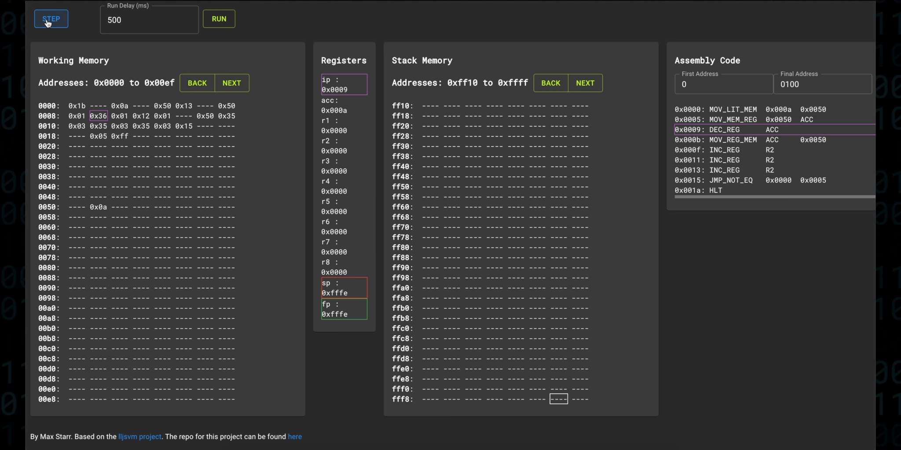
pyautogui.click(50, 18)
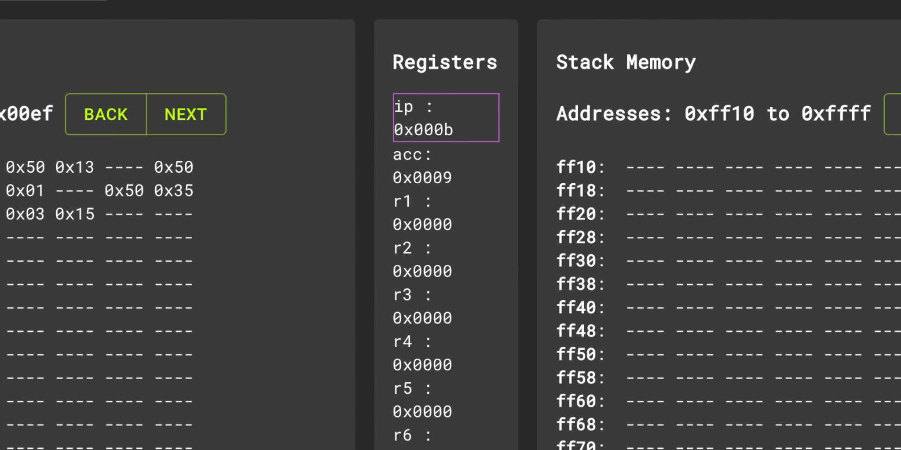
pyautogui.click(50, 16)
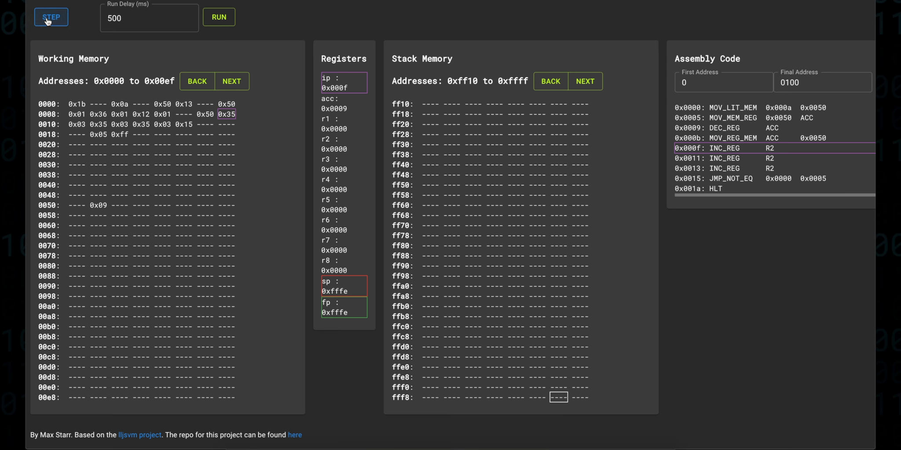
pyautogui.scroll(-3)
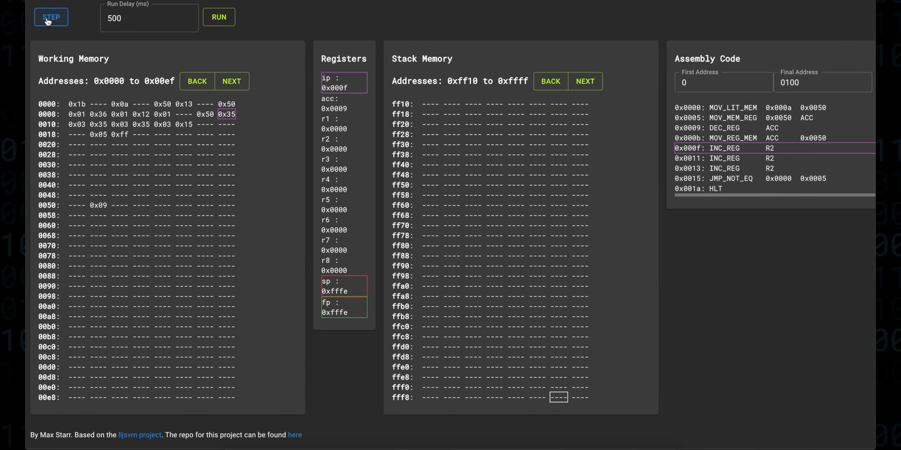
pyautogui.click(50, 17)
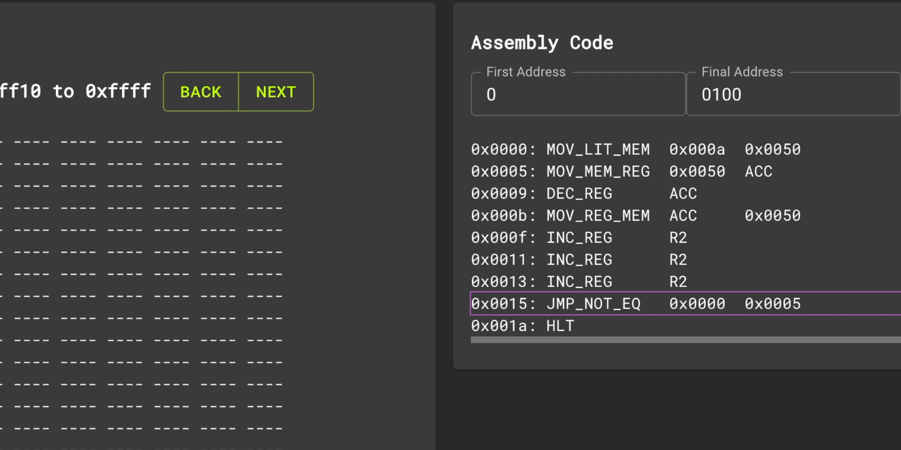
pyautogui.click(50, 17)
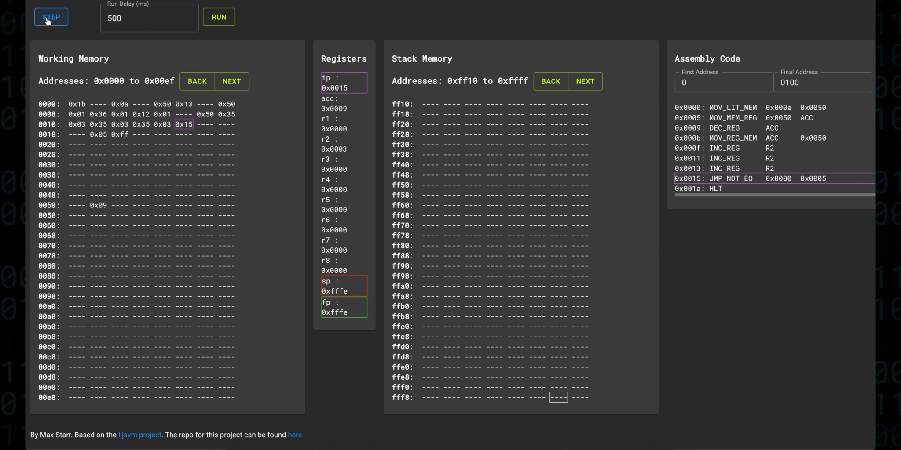
pyautogui.click(50, 17)
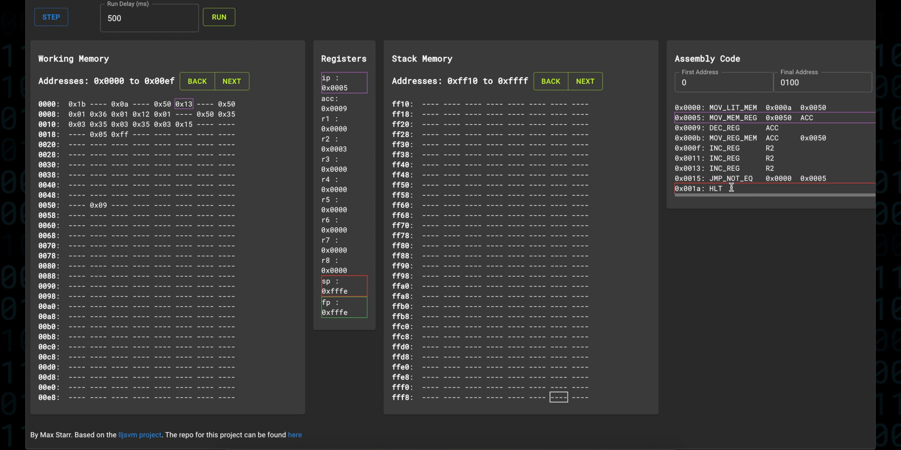
# Set the run delay to 100 ms and run until the counter at 0x0050 reaches zero.
pyautogui.click(149, 18)
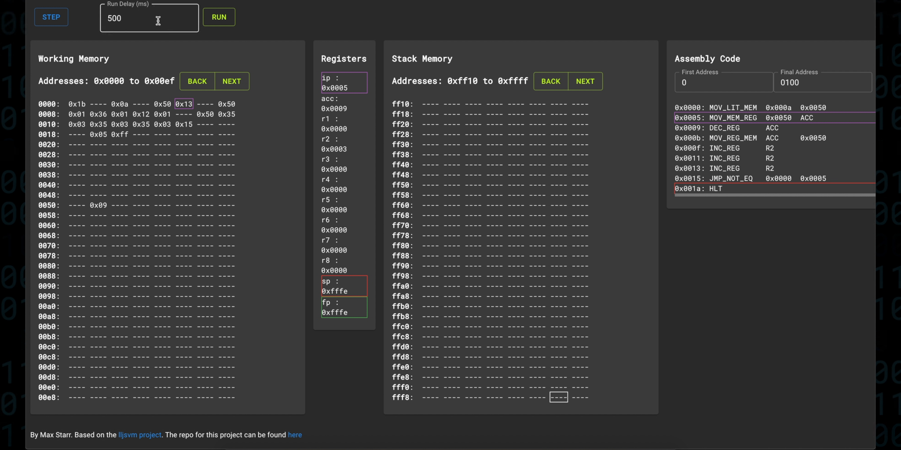
pyautogui.write('10')
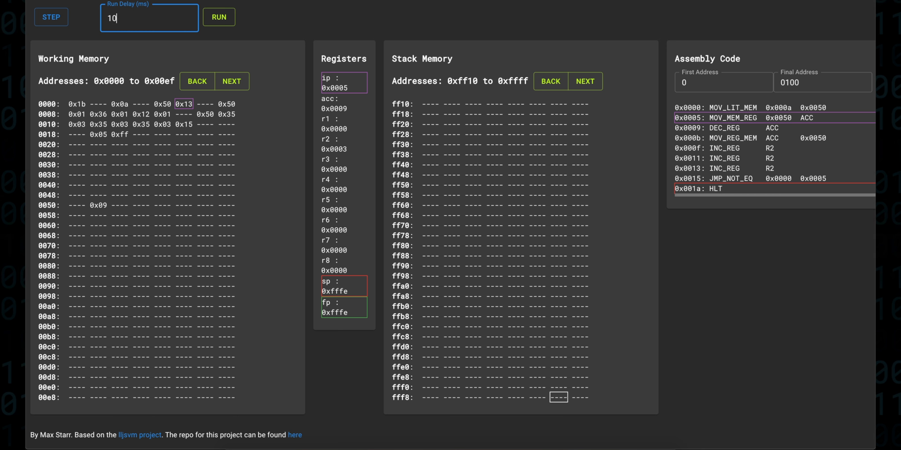
pyautogui.click(218, 16)
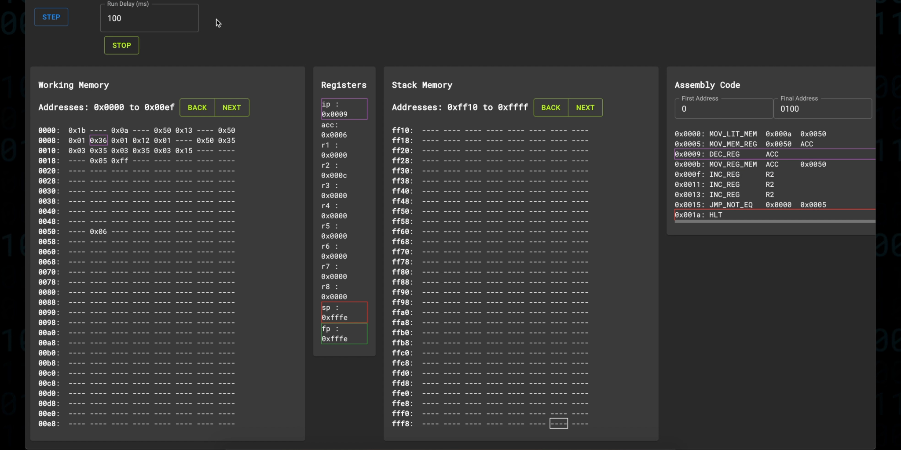
pyautogui.click(50, 16)
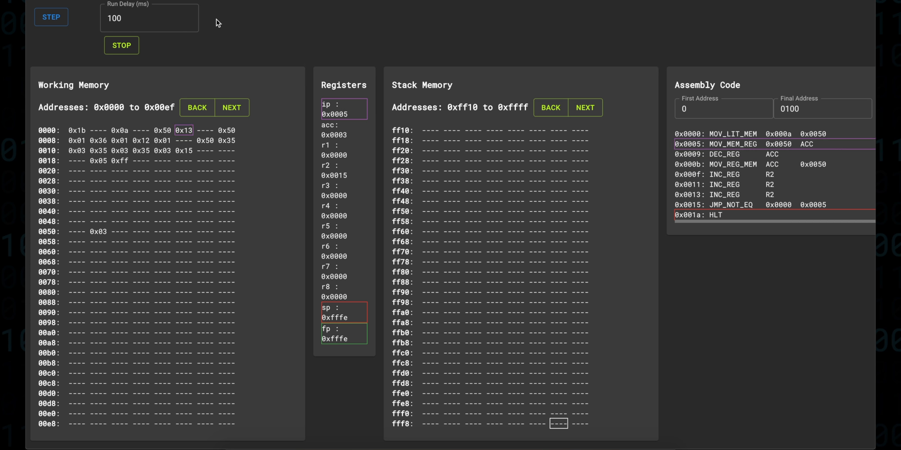
pyautogui.click(50, 16)
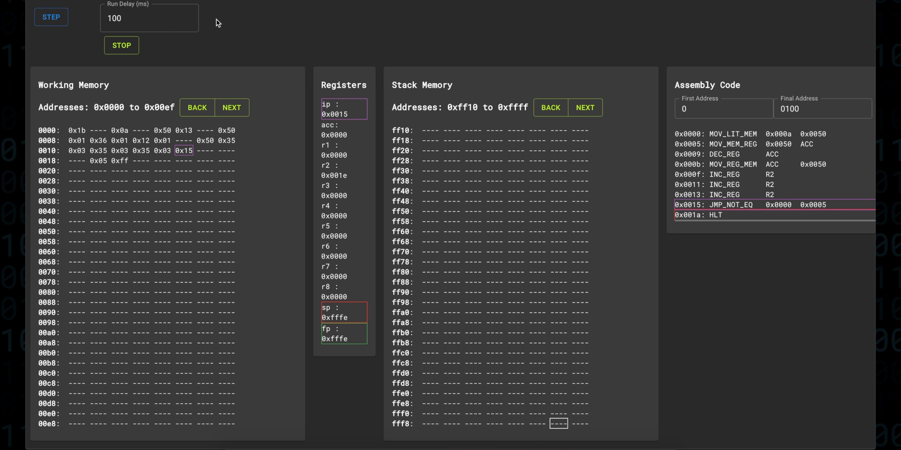